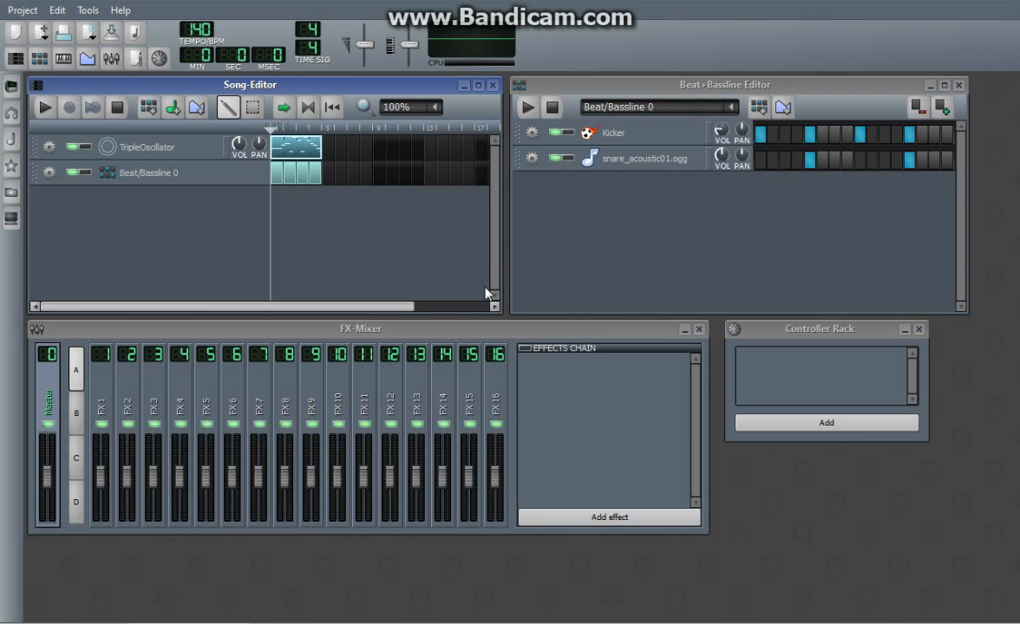
pyautogui.moveTo(481, 278)
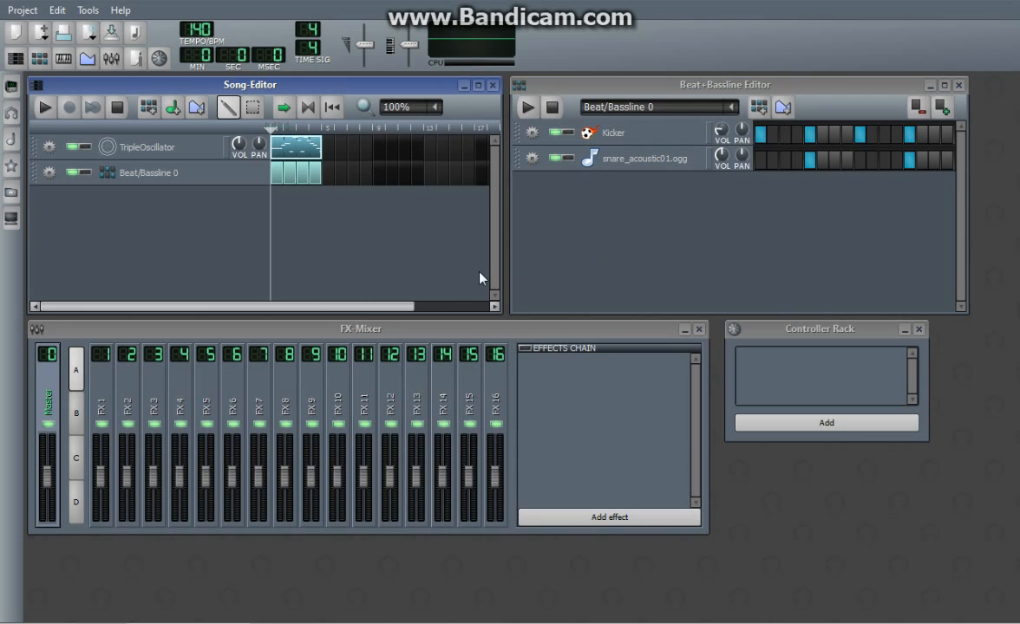
pyautogui.moveTo(256, 201)
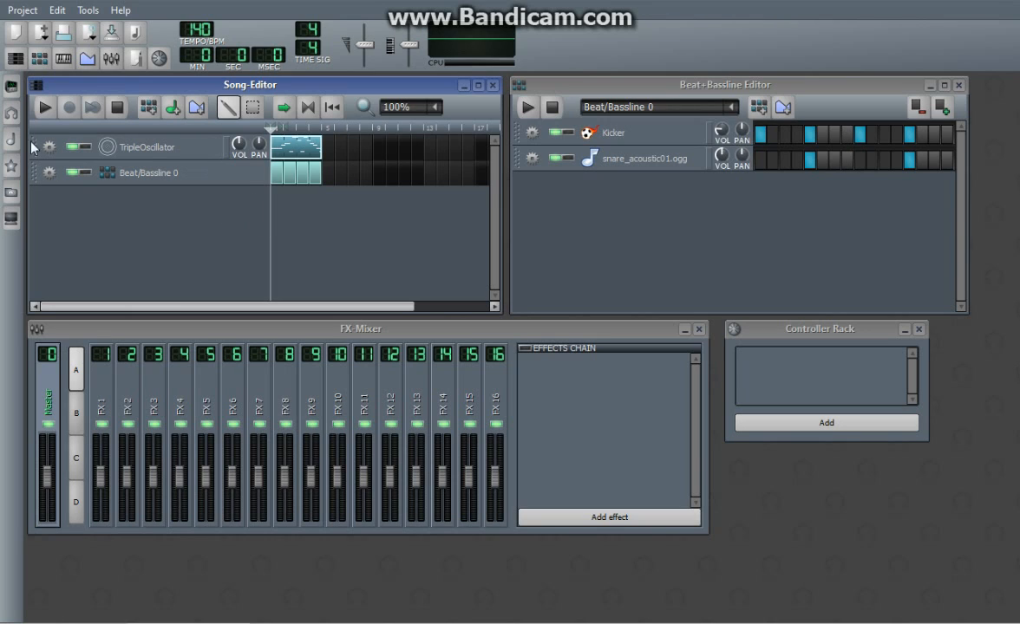
pyautogui.moveTo(11, 114)
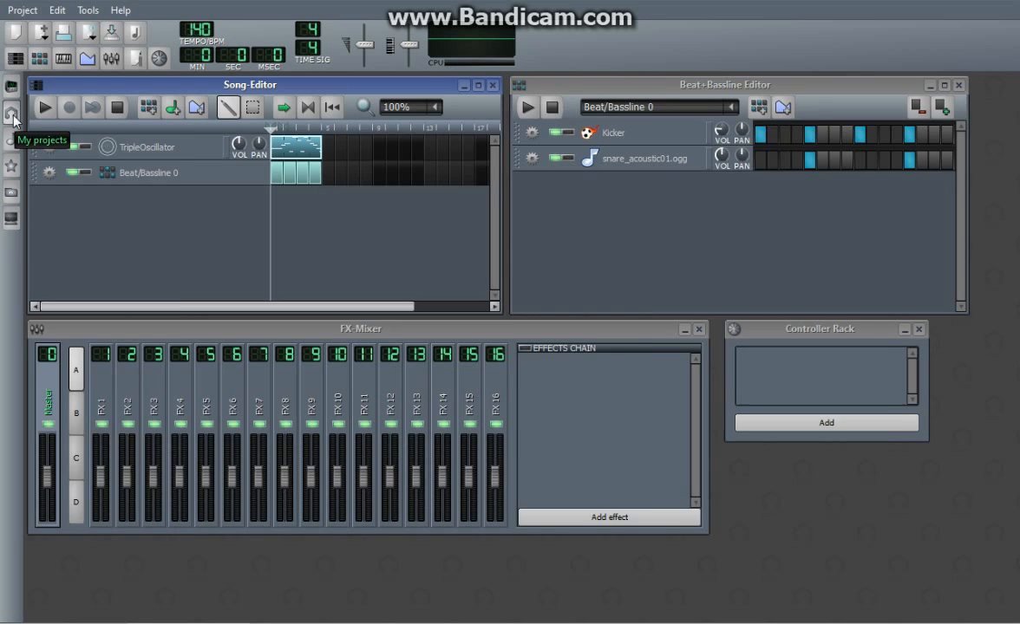
# - Save the project as 'LMMS Tutorial Project' in the LMMS projects folder
pyautogui.click(12, 116)
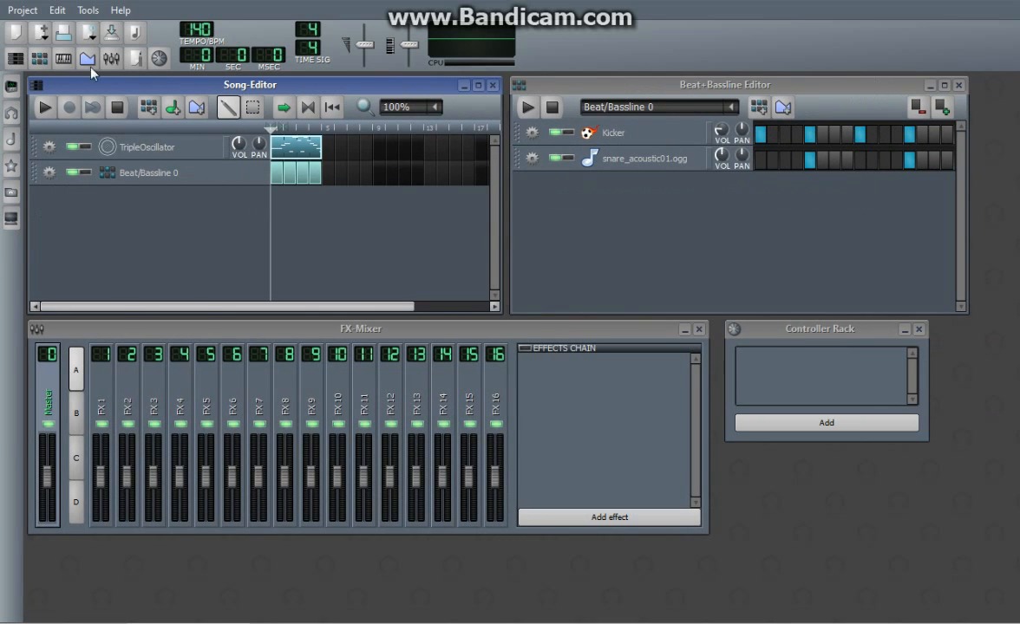
pyautogui.moveTo(410, 227)
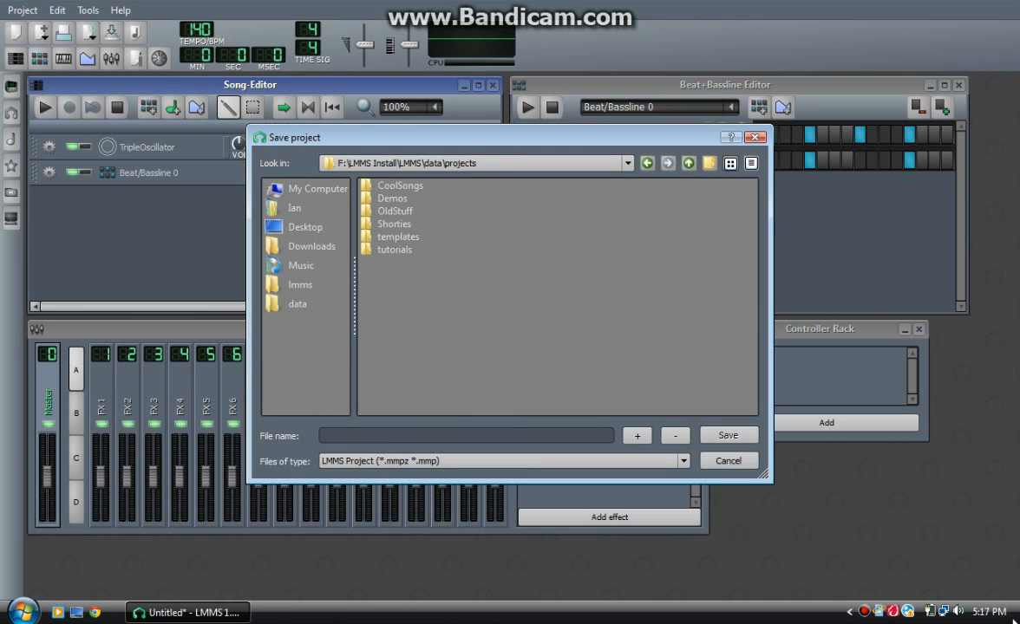
pyautogui.write('LMMS Tutorial Project')
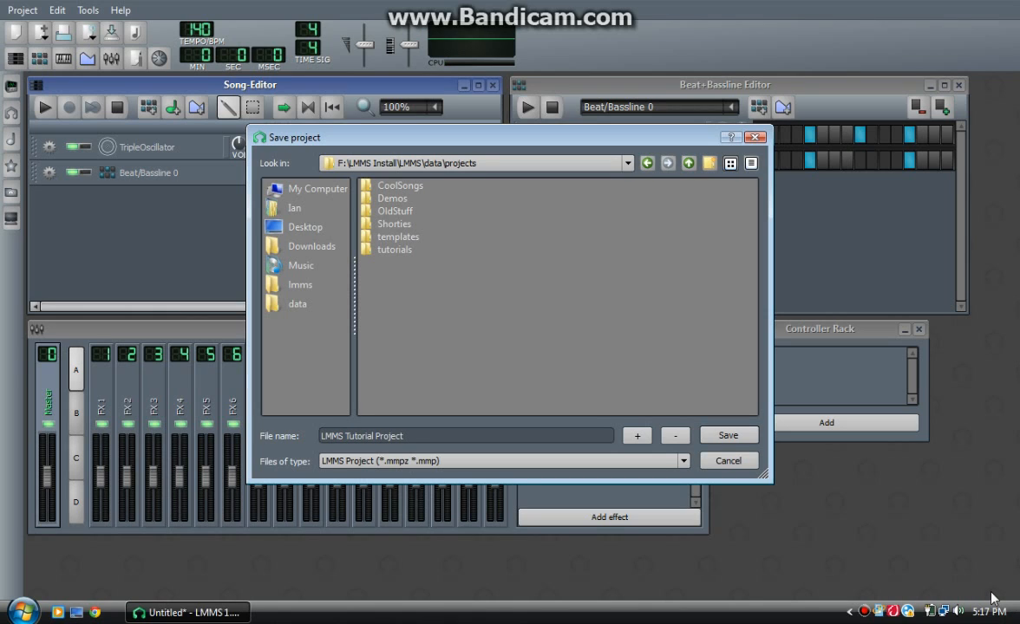
pyautogui.click(728, 435)
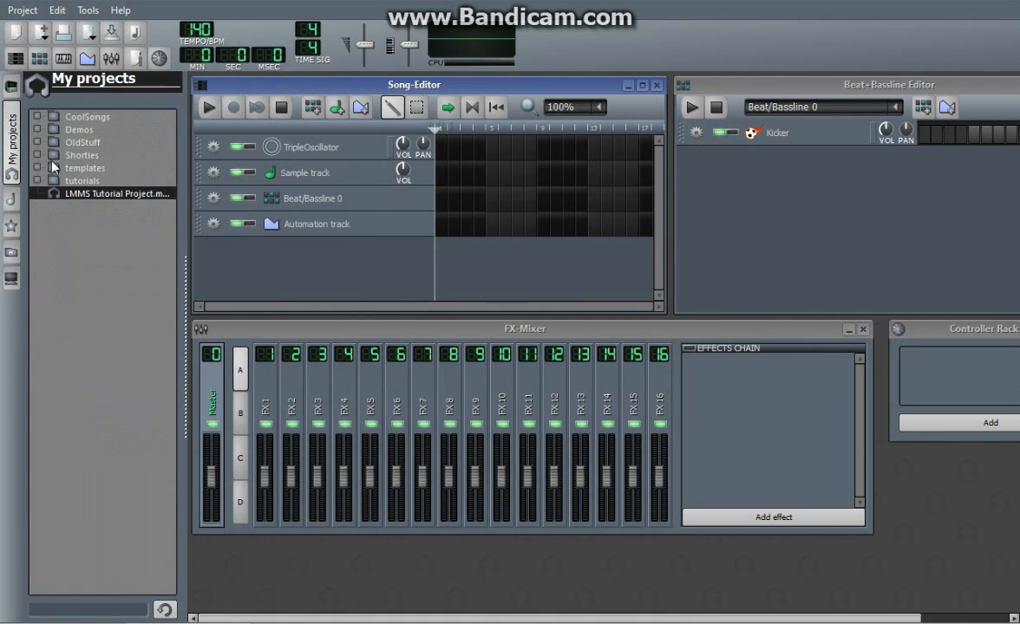
# - Reopen LMMS Tutorial Project from My projects and play it briefly, then stop
pyautogui.click(117, 193)
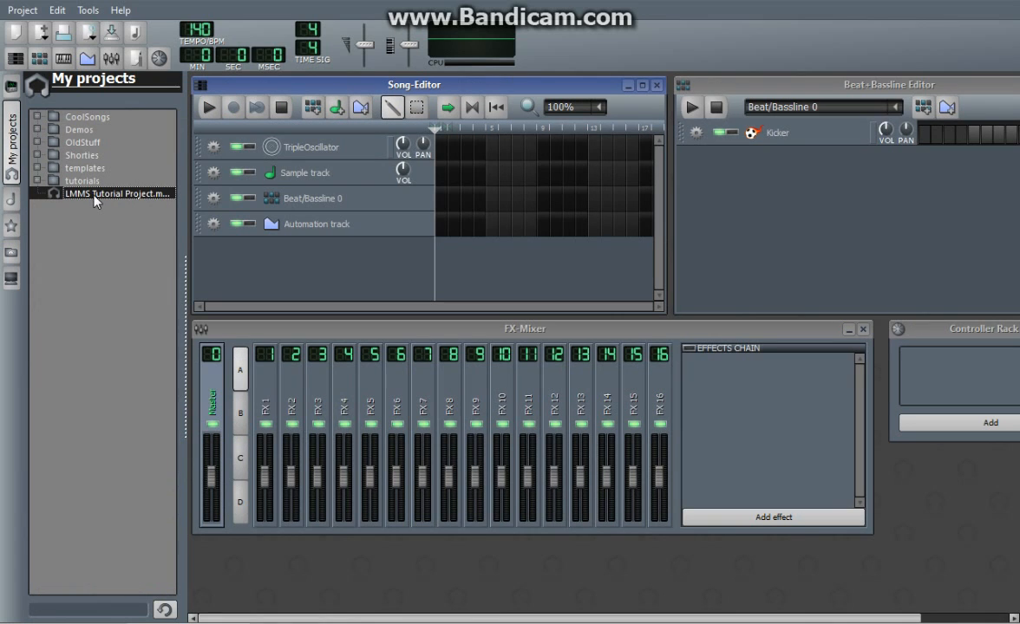
pyautogui.doubleClick(118, 193)
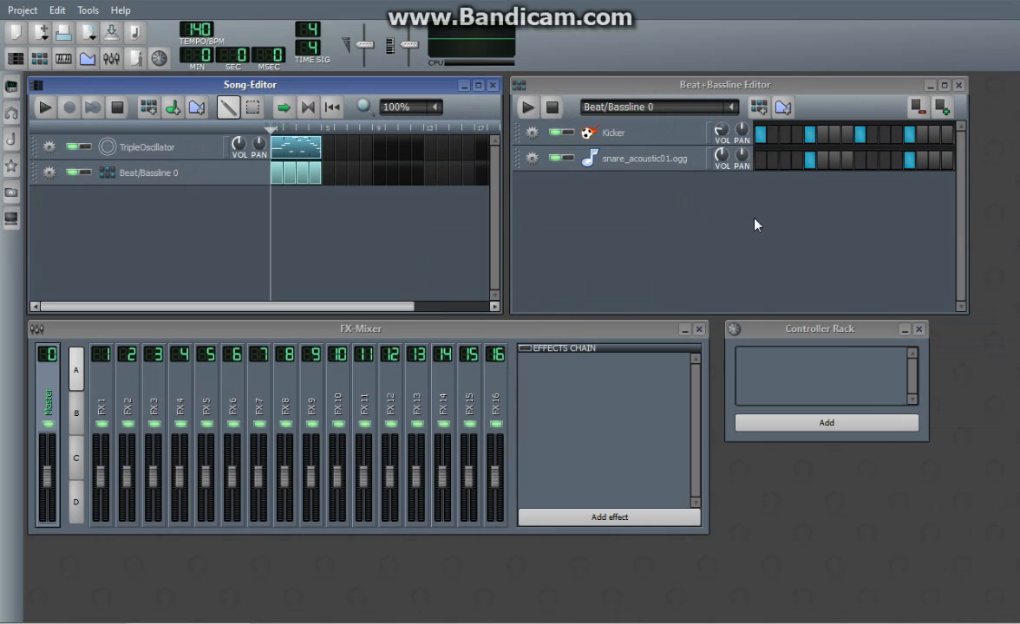
pyautogui.click(44, 108)
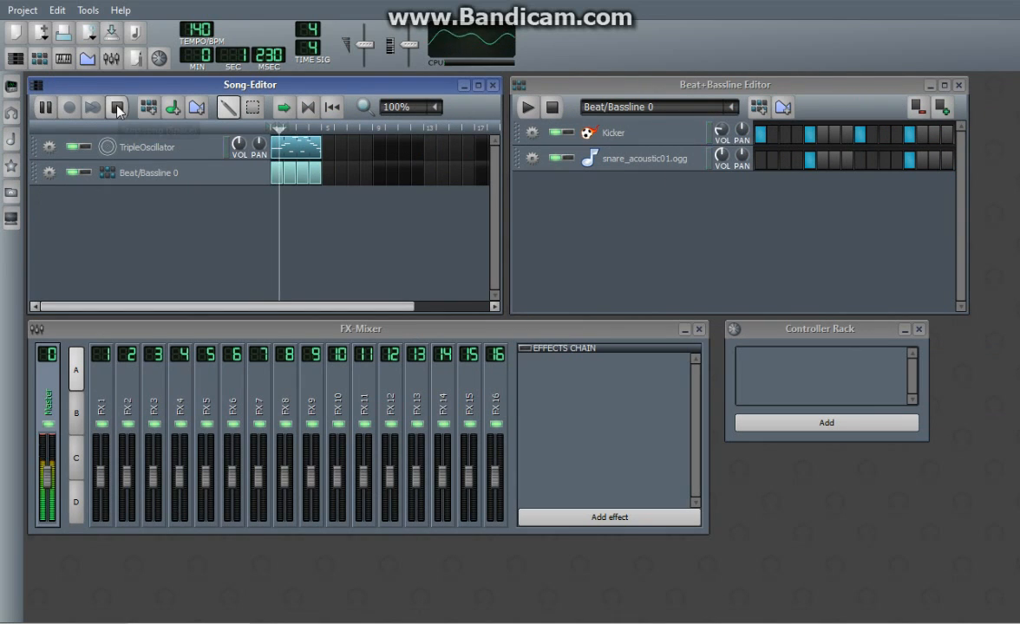
pyautogui.click(117, 107)
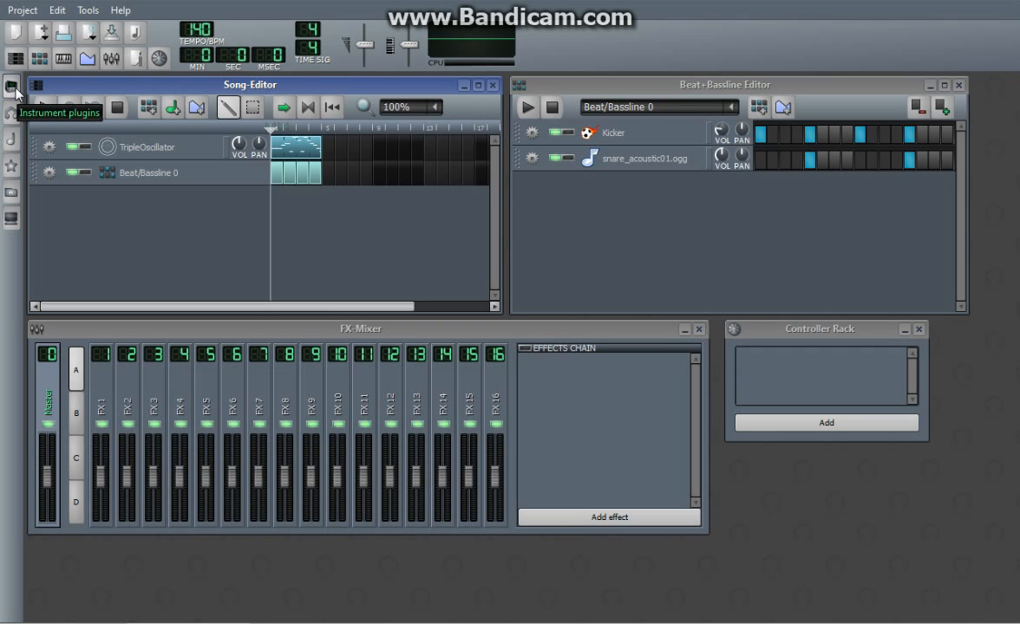
pyautogui.click(13, 89)
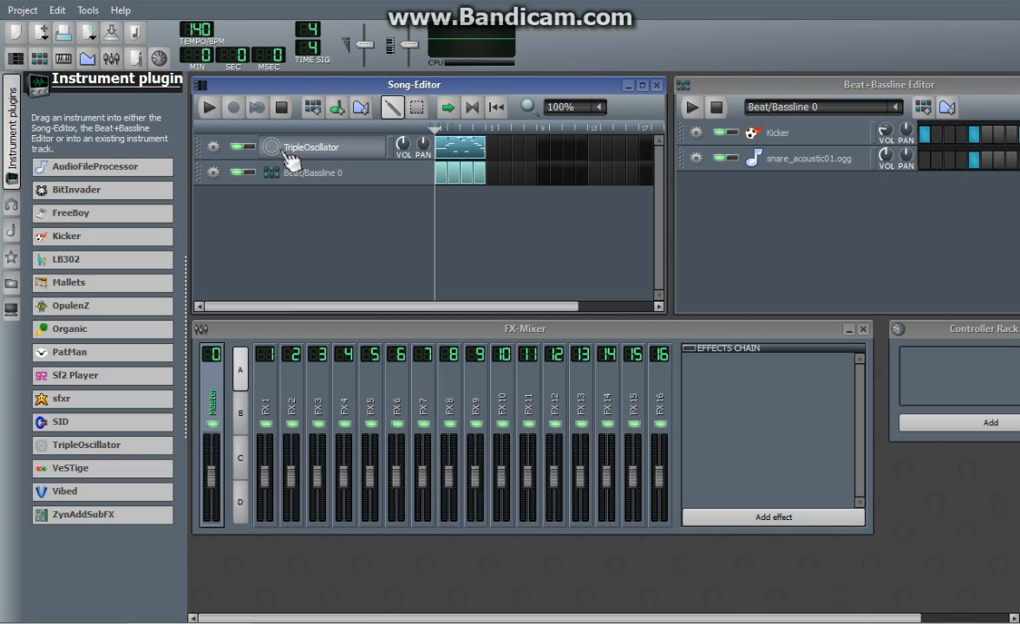
pyautogui.moveTo(115, 548)
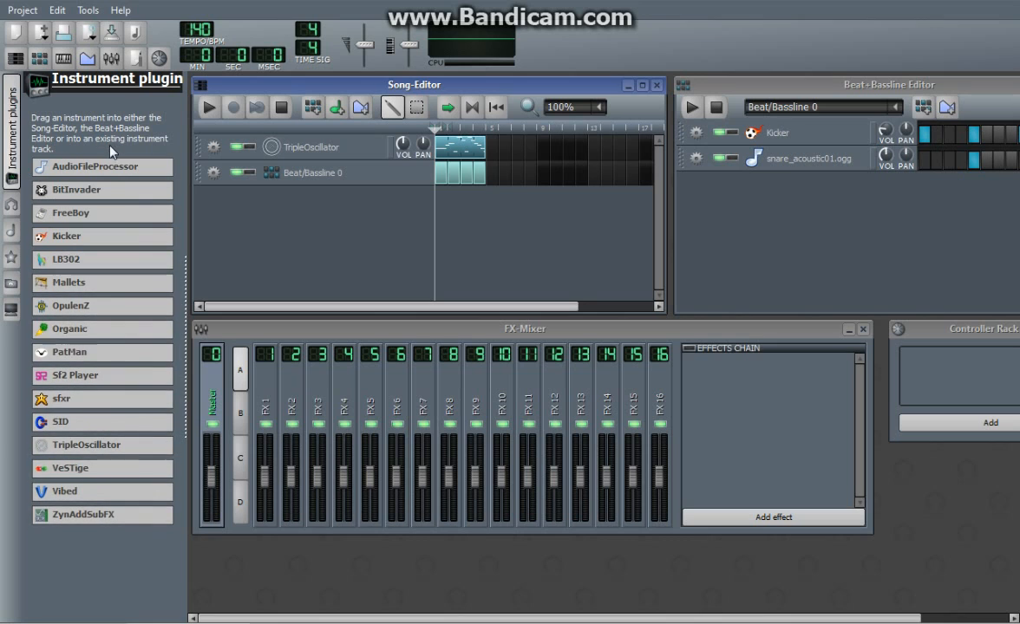
pyautogui.moveTo(87, 598)
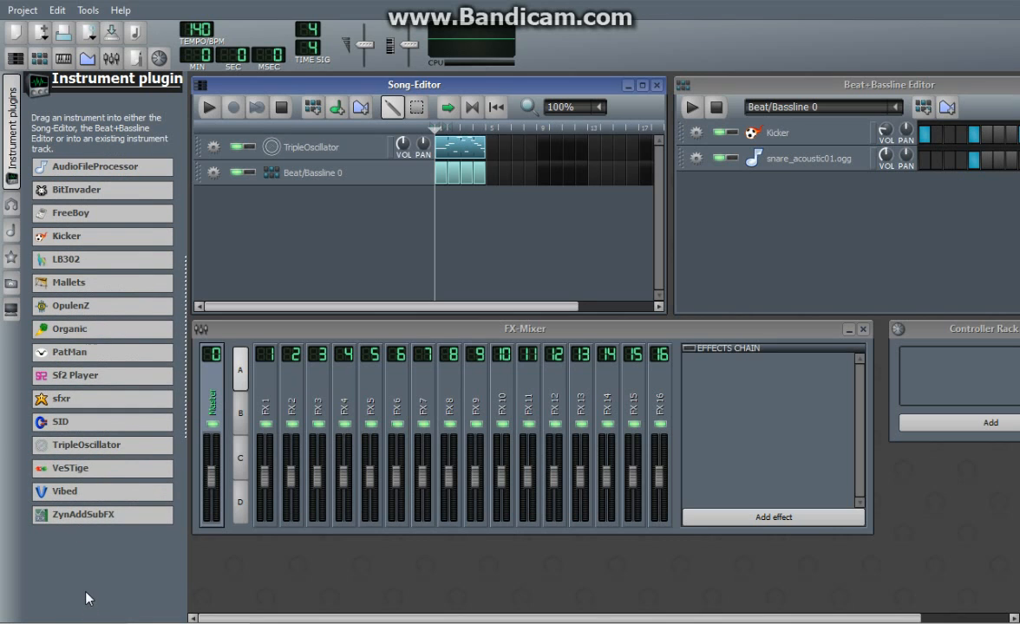
pyautogui.moveTo(305, 352)
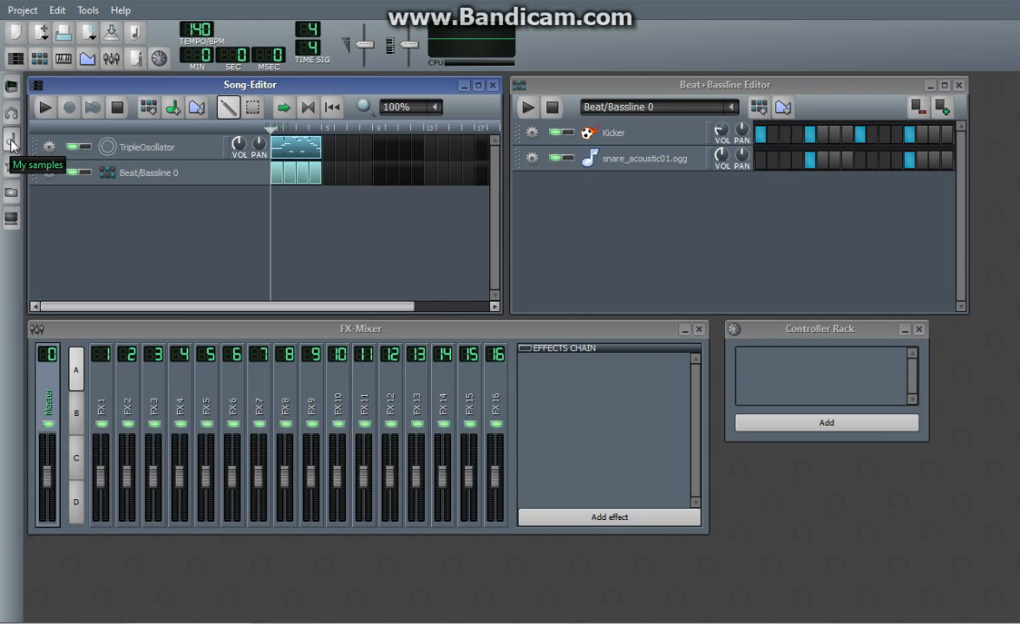
# - Show the My samples browser and select the waveforms sample folder
pyautogui.click(12, 143)
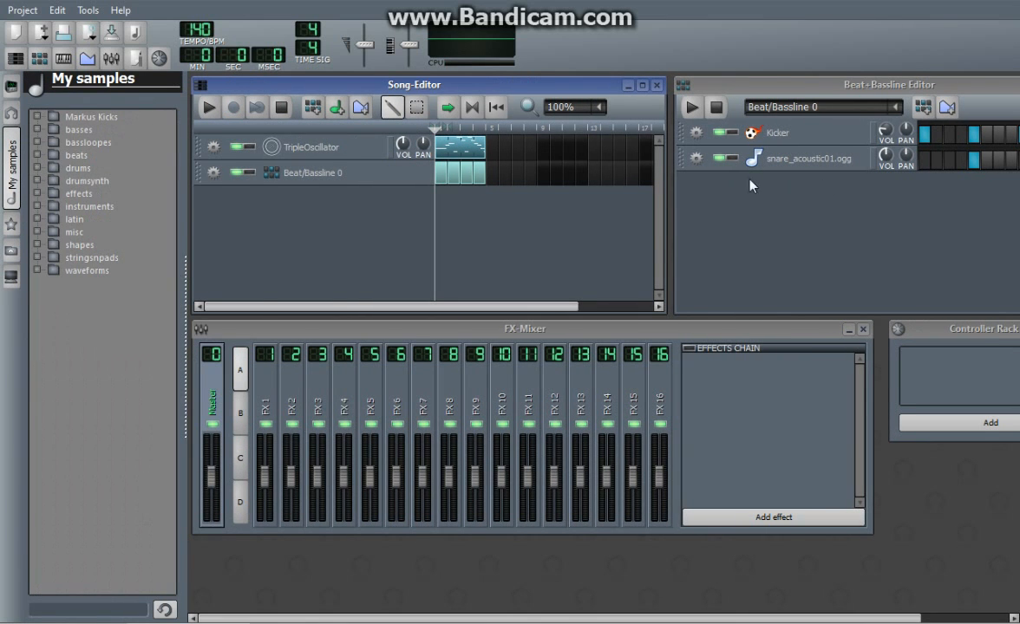
pyautogui.moveTo(99, 316)
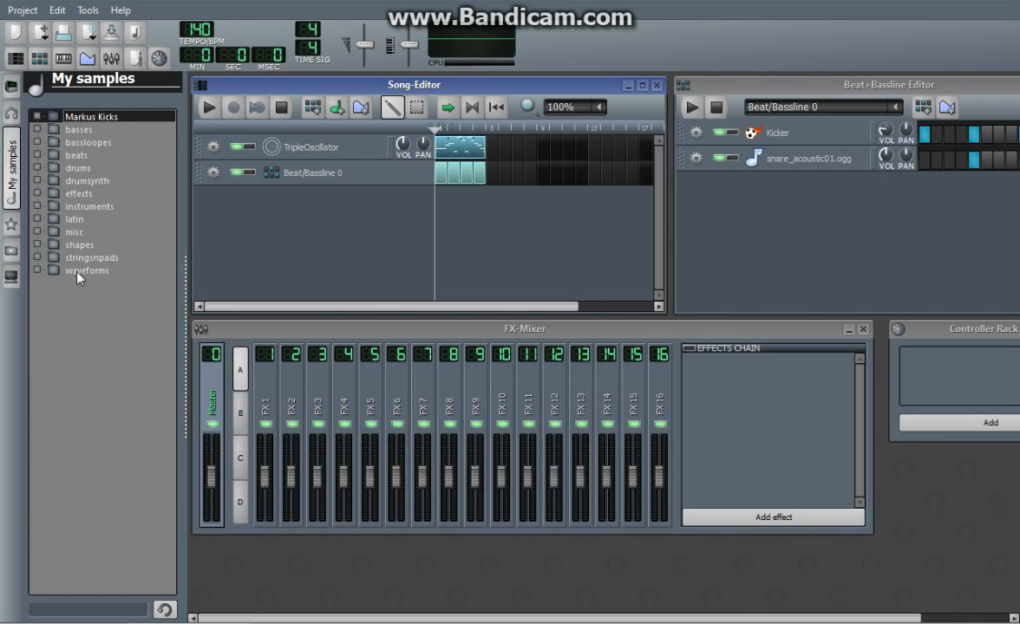
pyautogui.click(87, 270)
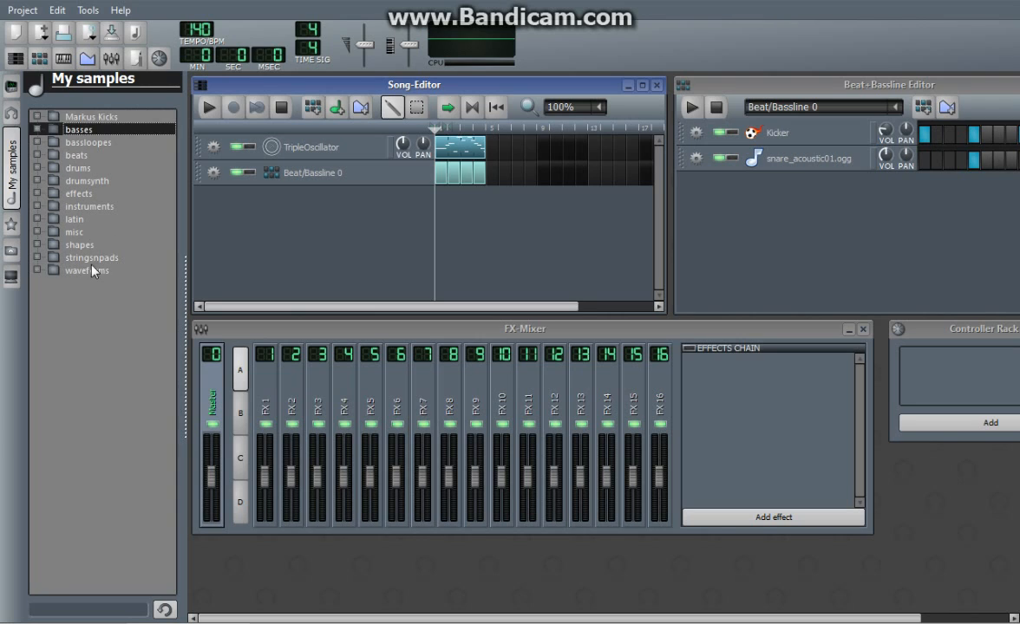
pyautogui.click(86, 270)
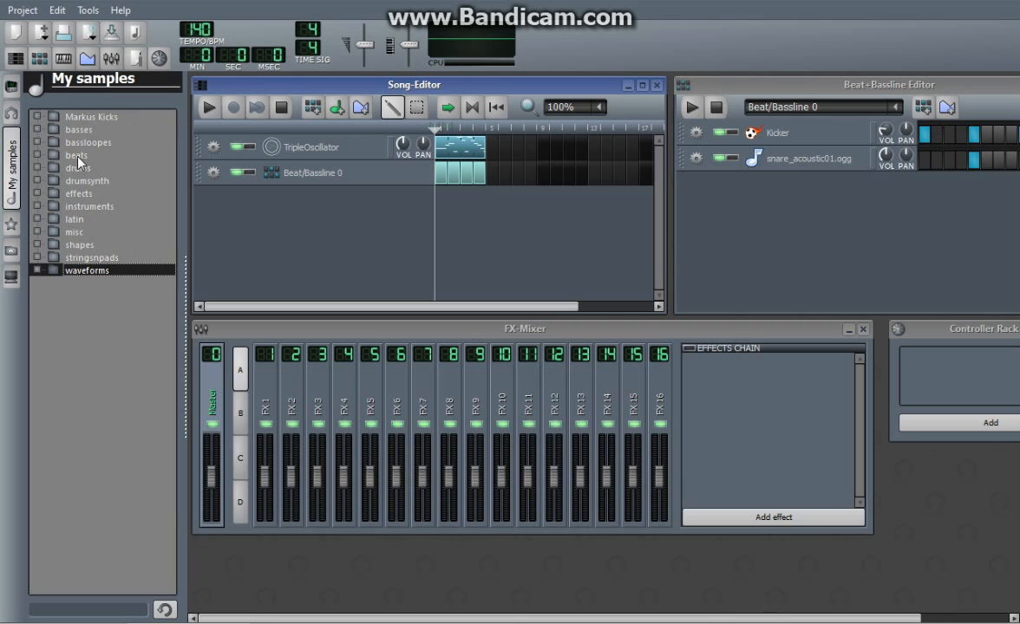
pyautogui.moveTo(48, 123)
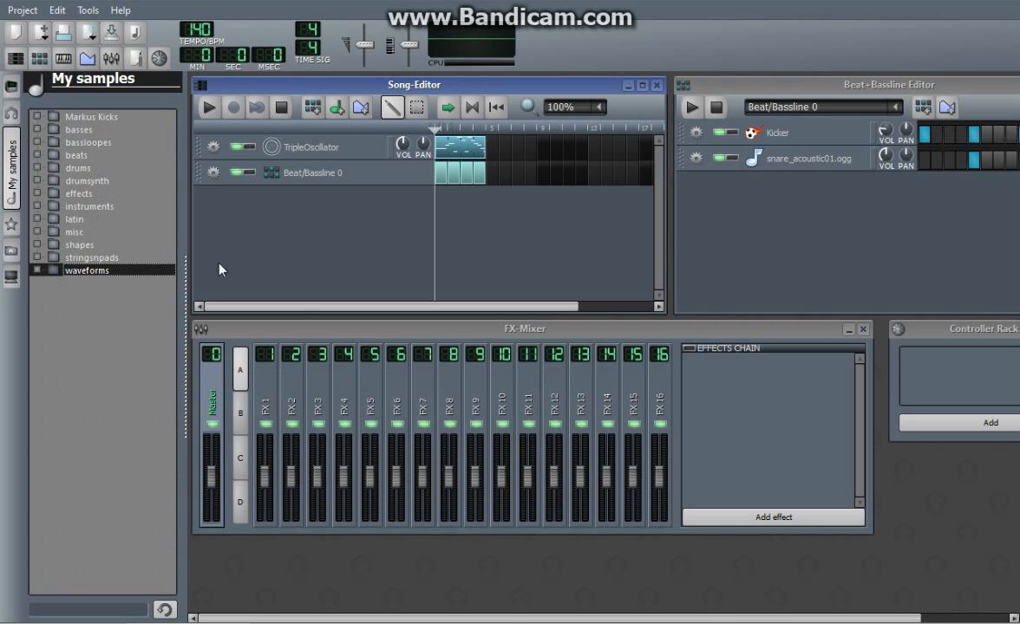
pyautogui.moveTo(82, 168)
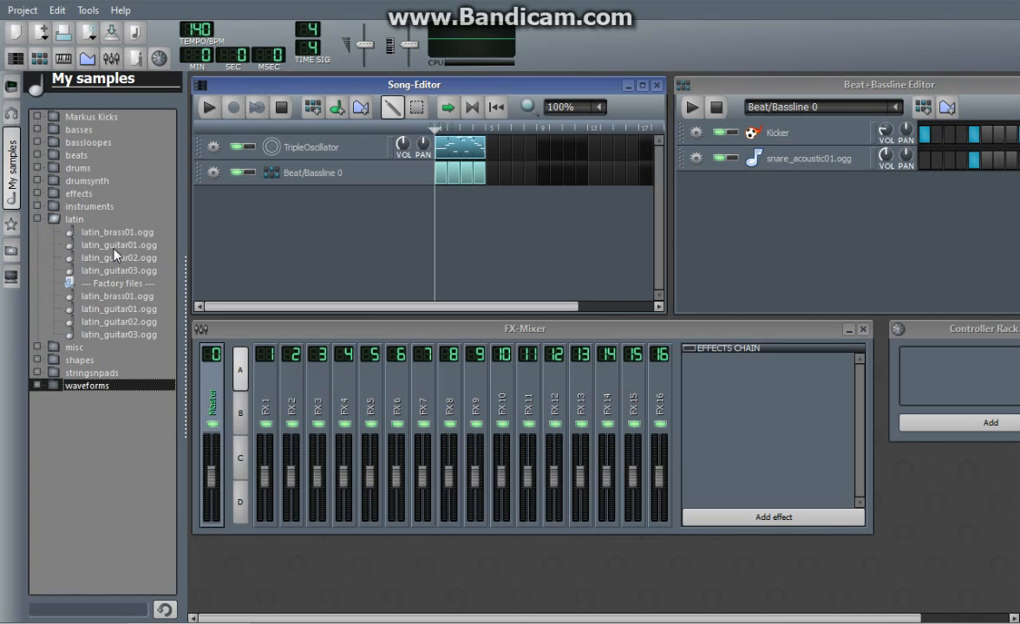
# - Preview latin_guitar01.ogg and explode01.ogg, collapsing the latin and effects folders afterwards
pyautogui.click(119, 245)
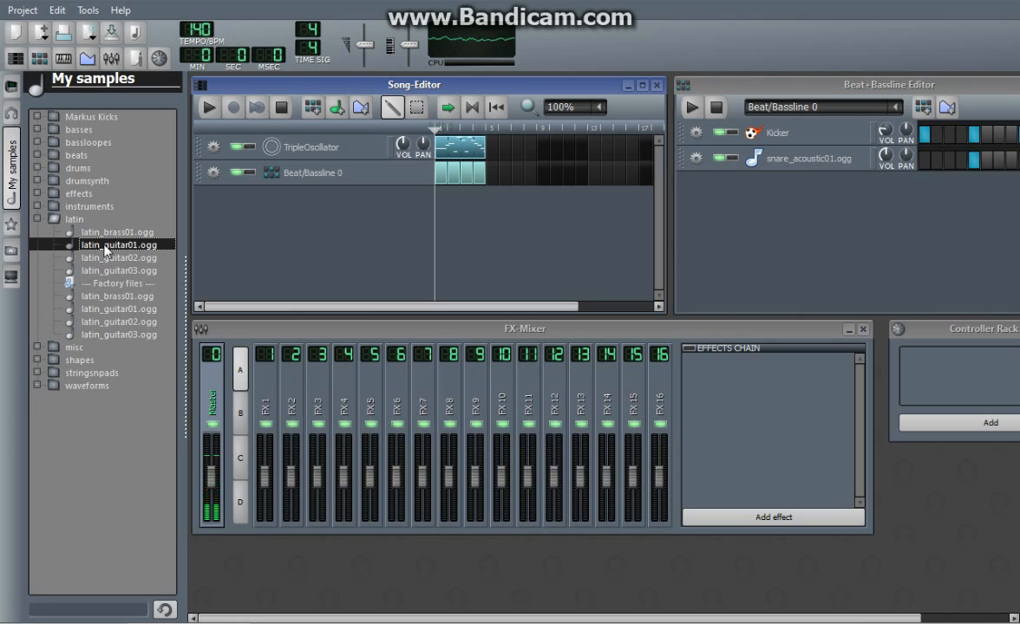
pyautogui.click(39, 219)
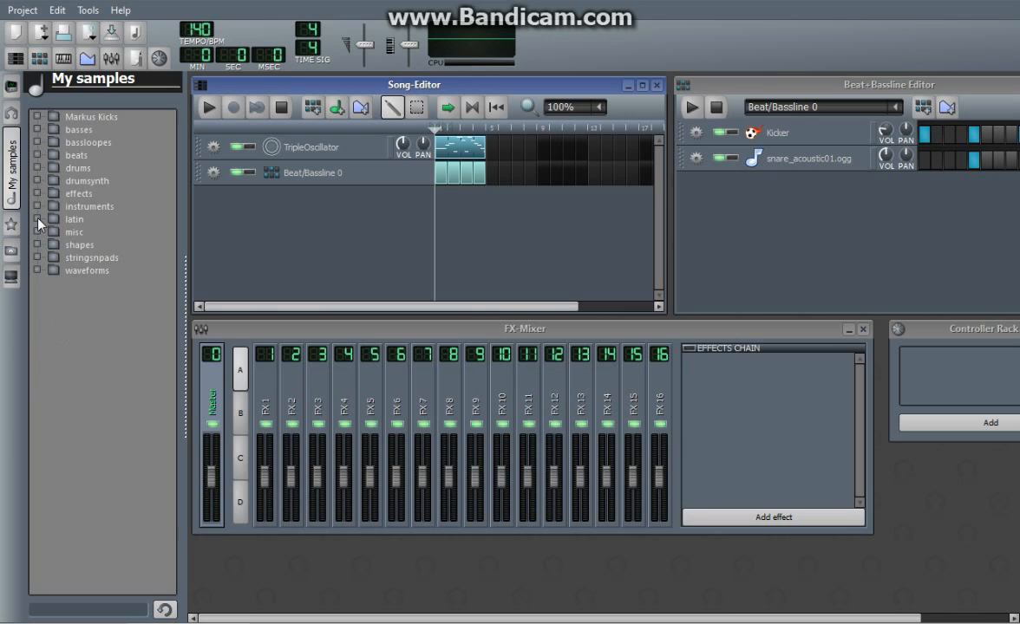
pyautogui.moveTo(35, 202)
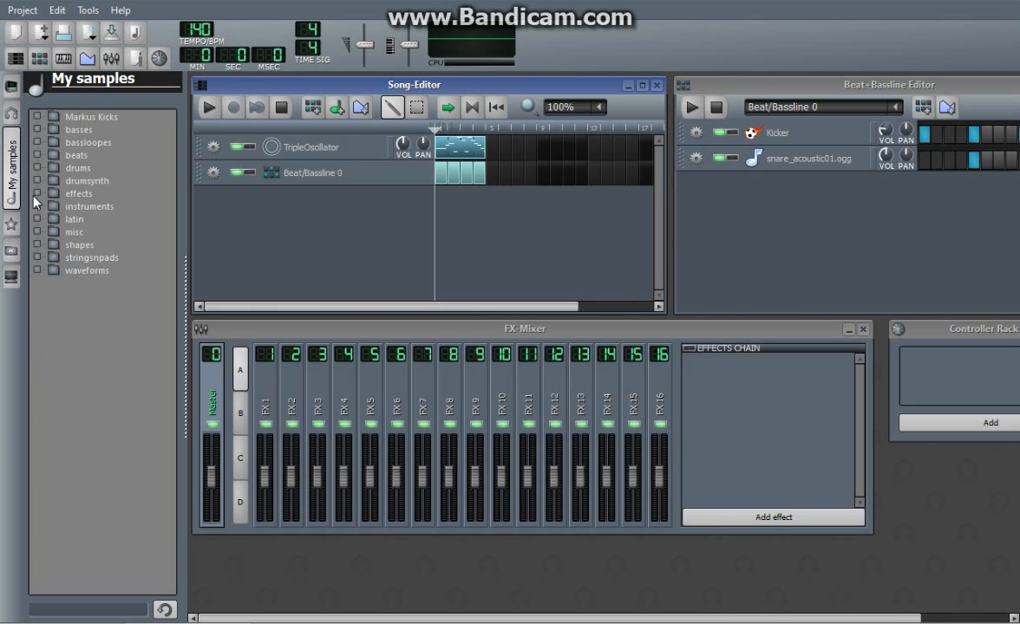
pyautogui.click(38, 193)
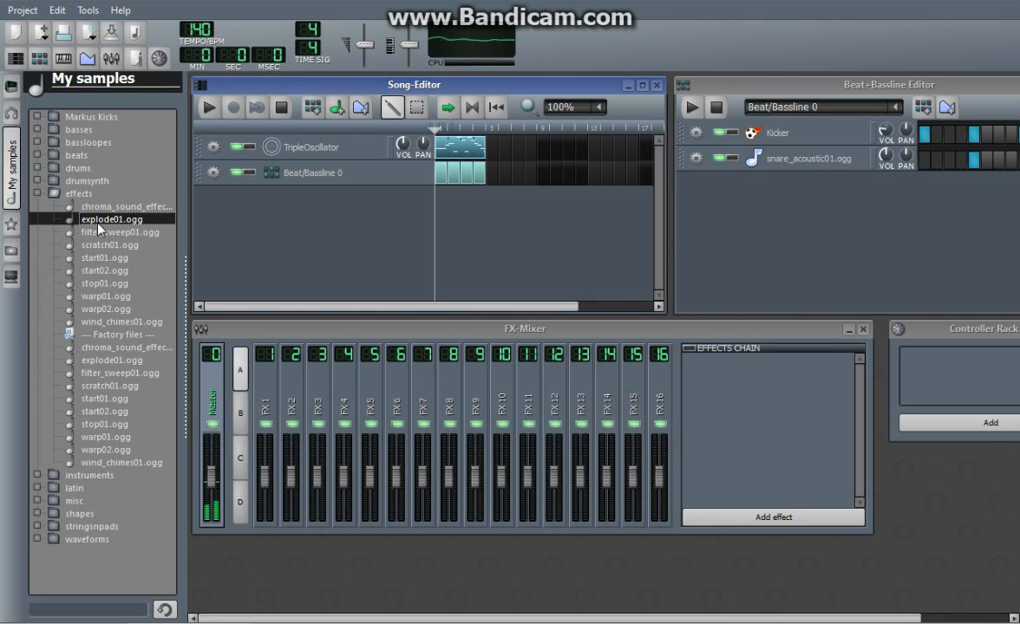
pyautogui.click(38, 155)
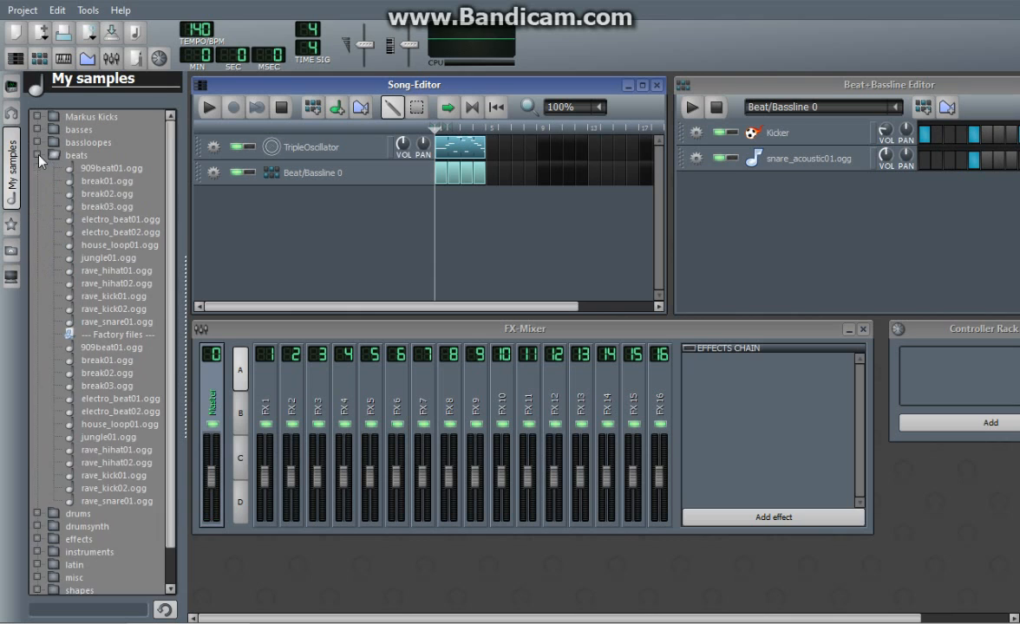
# - Preview bass_punch01 and rave_choir01 from beats and stringsnpads, collapse them, and select shapes
pyautogui.click(106, 206)
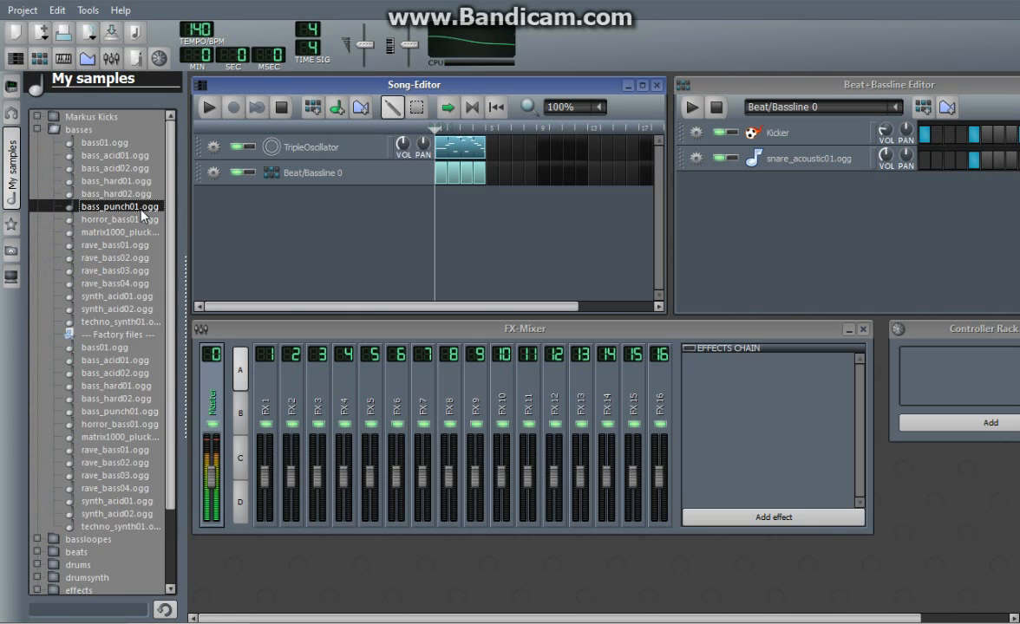
pyautogui.click(38, 128)
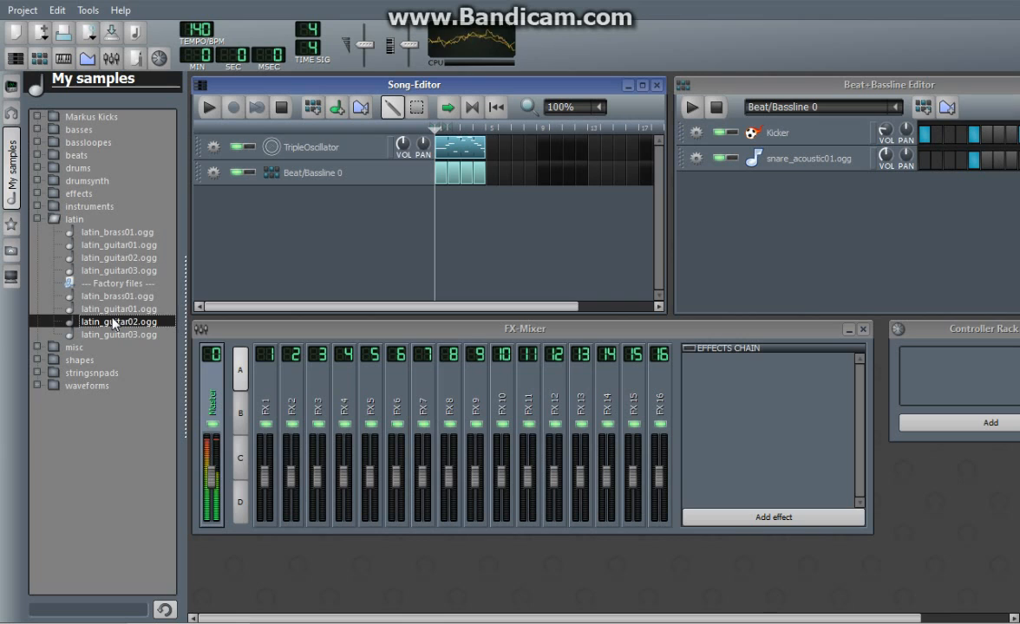
pyautogui.click(40, 219)
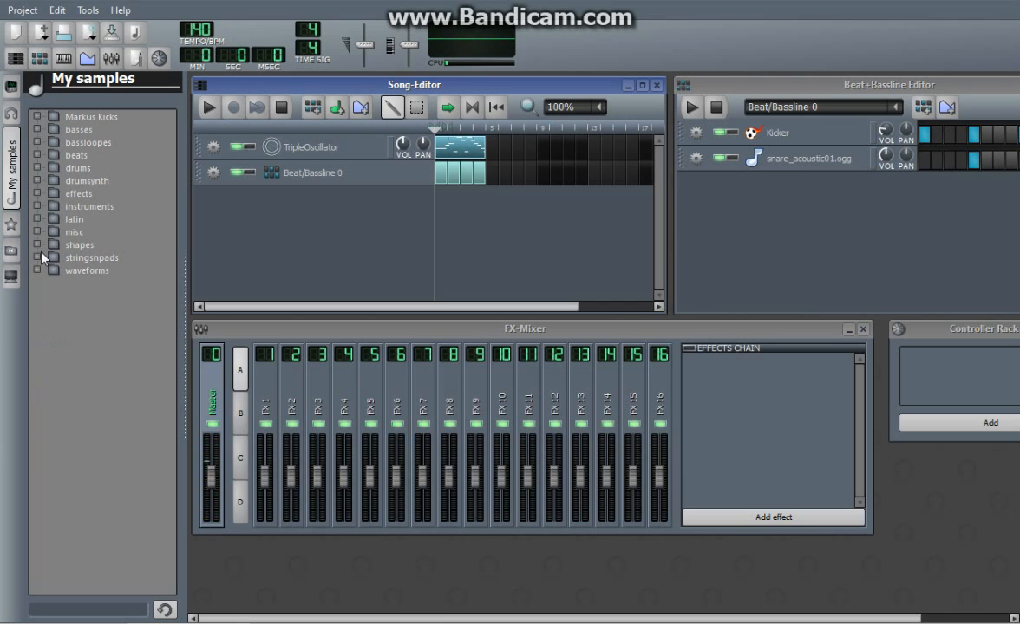
pyautogui.click(59, 245)
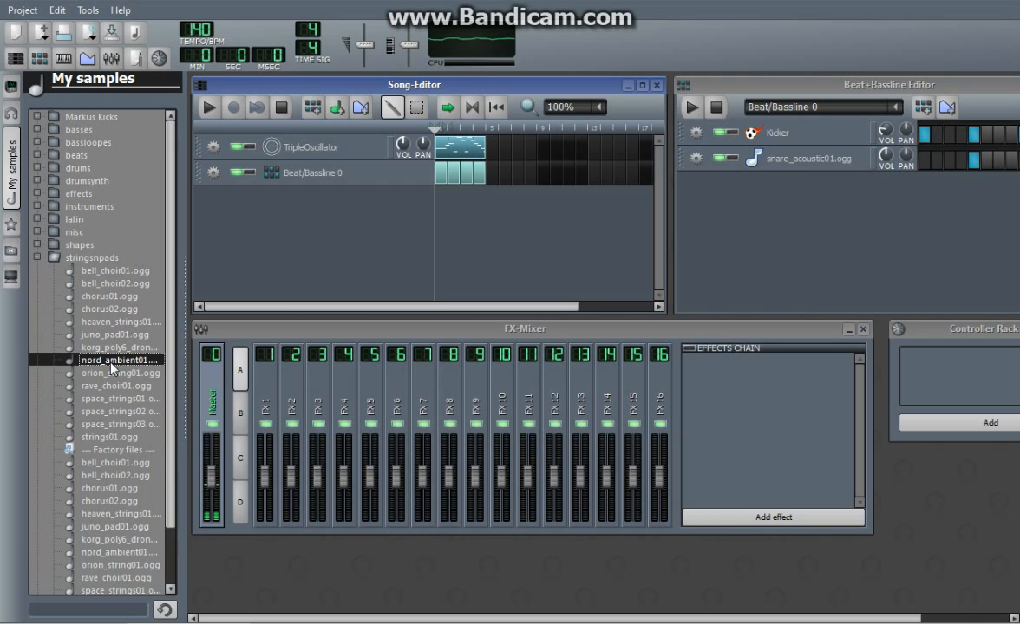
pyautogui.click(115, 385)
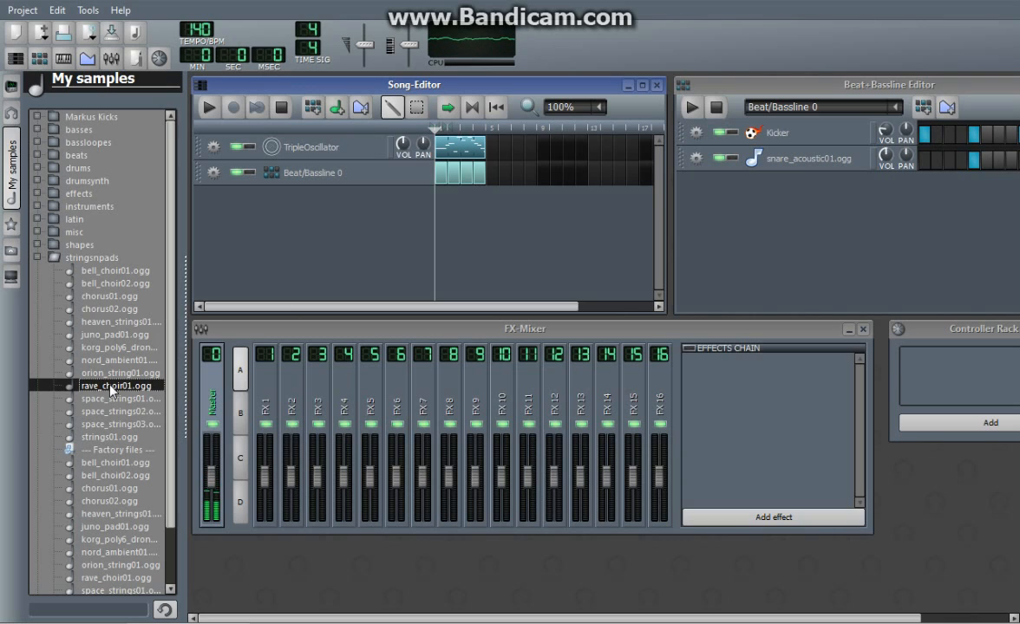
pyautogui.click(39, 256)
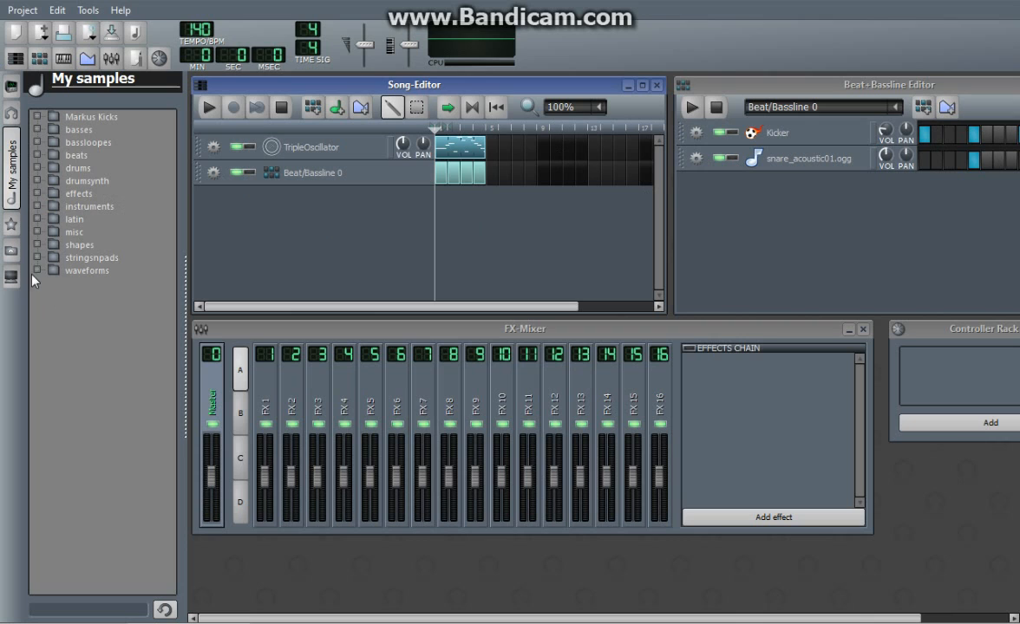
pyautogui.click(87, 269)
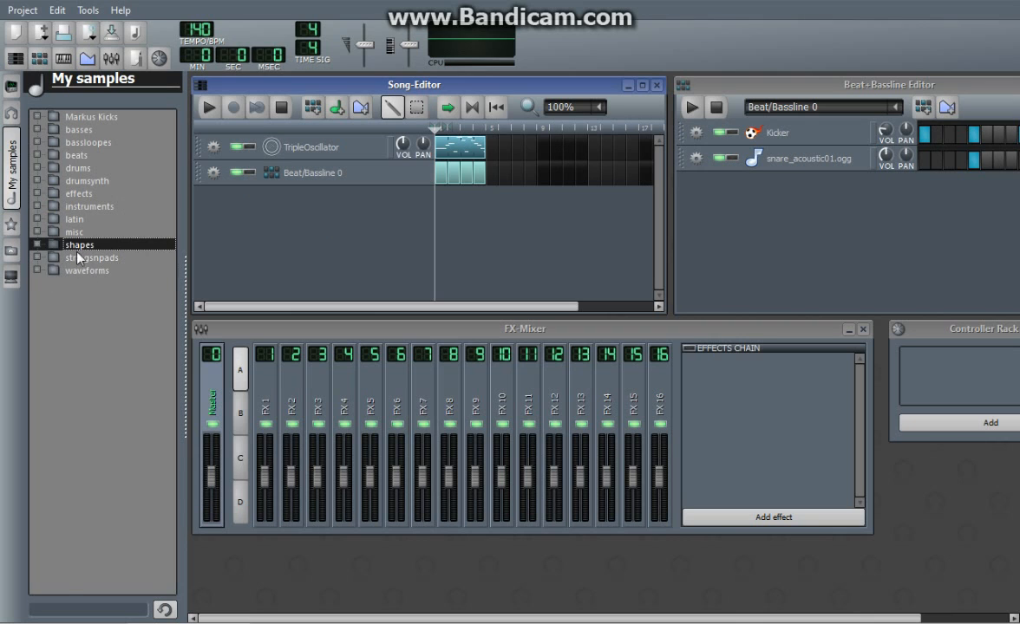
# - Preview technosynth2.wav in shapes, look through Markus Kicks, then show My presets
pyautogui.click(80, 244)
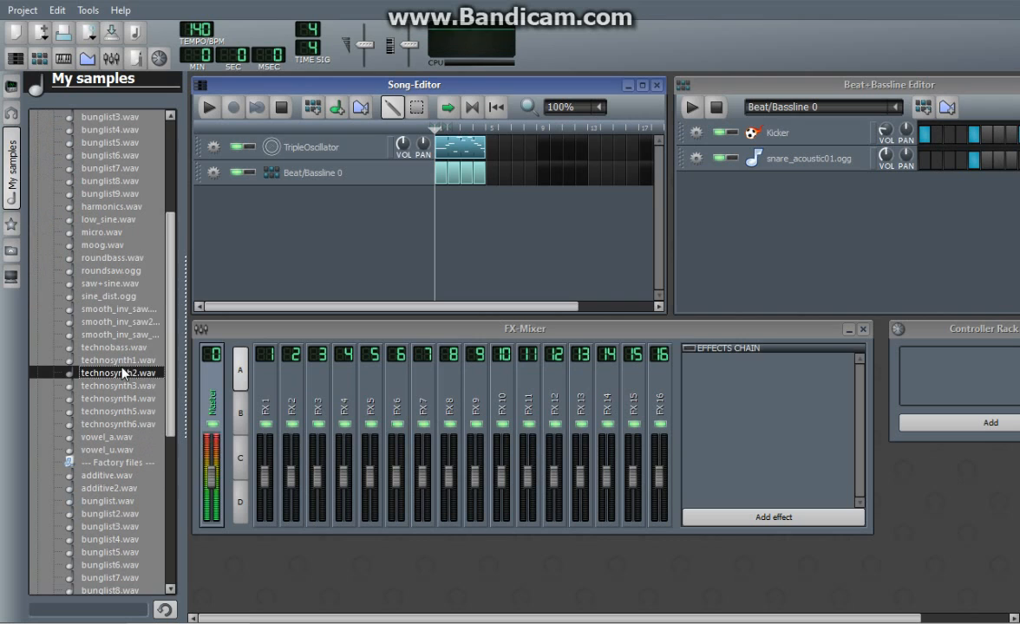
pyautogui.click(119, 411)
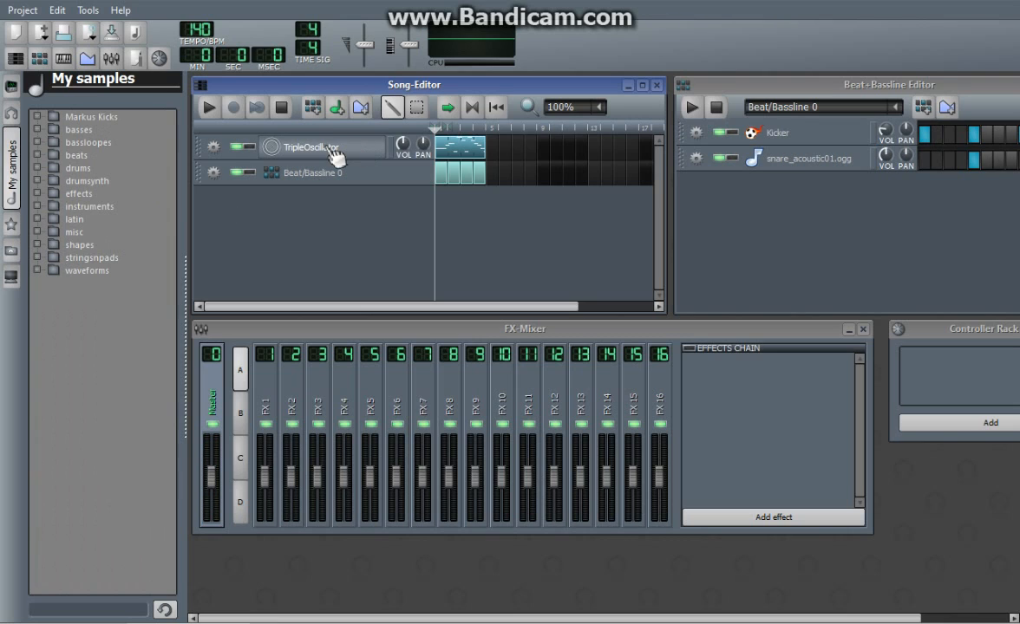
pyautogui.moveTo(121, 258)
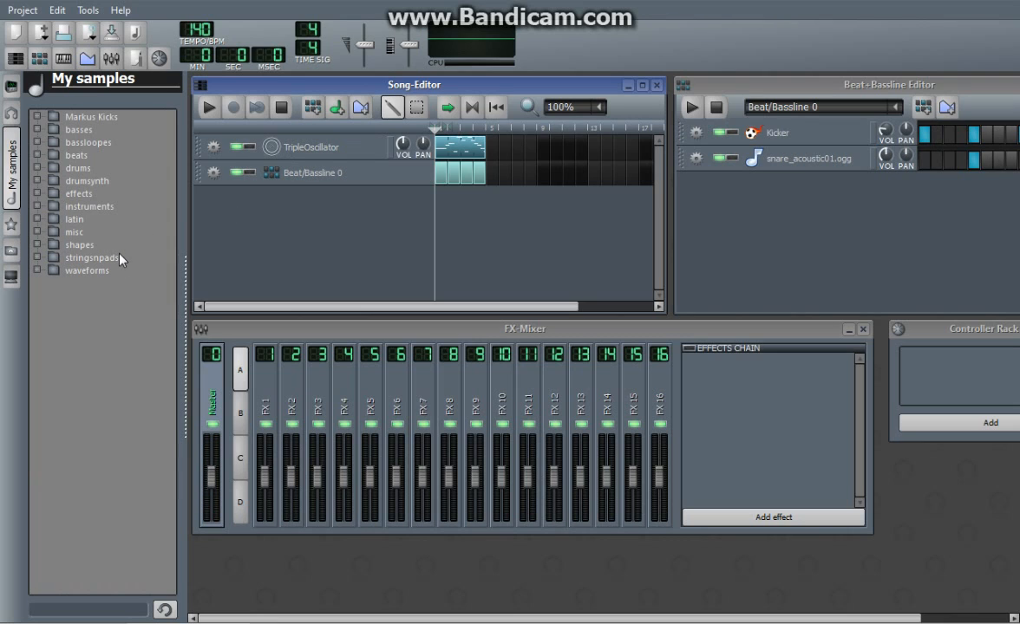
pyautogui.moveTo(12, 163)
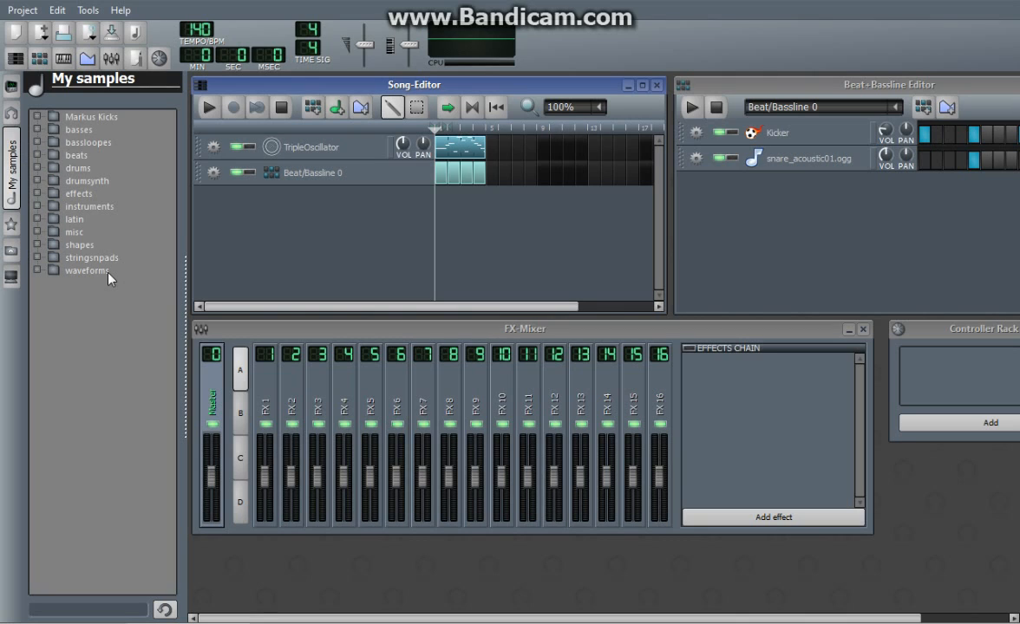
pyautogui.moveTo(135, 326)
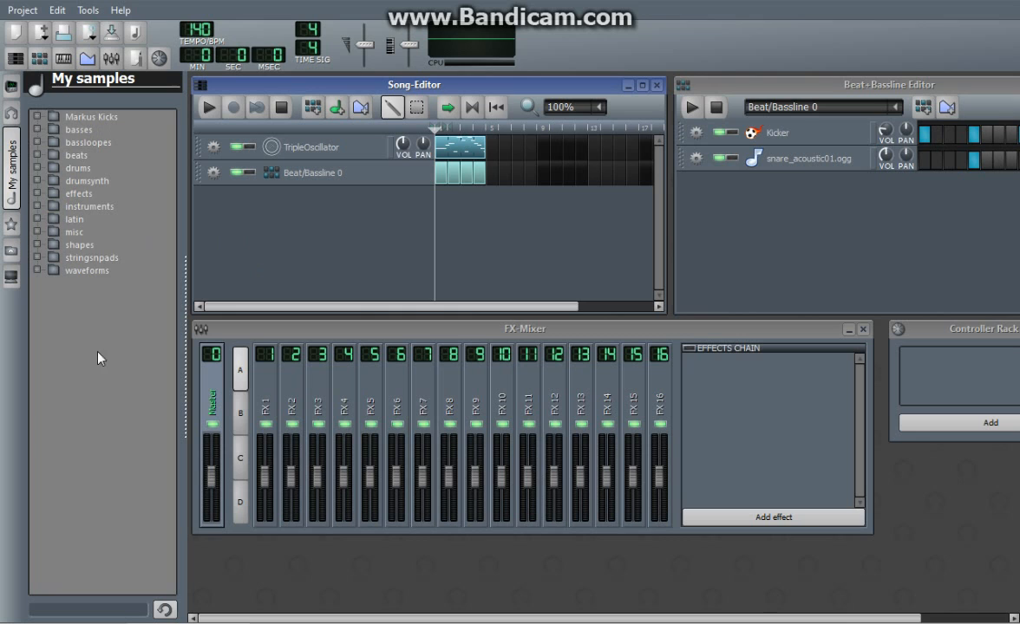
pyautogui.click(91, 116)
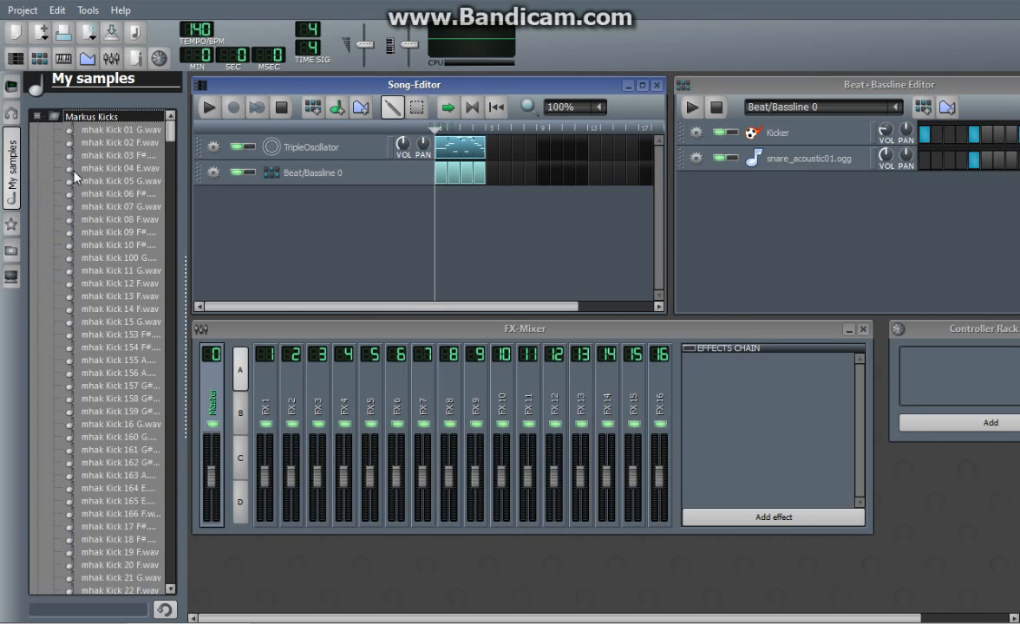
pyautogui.scroll(-3)
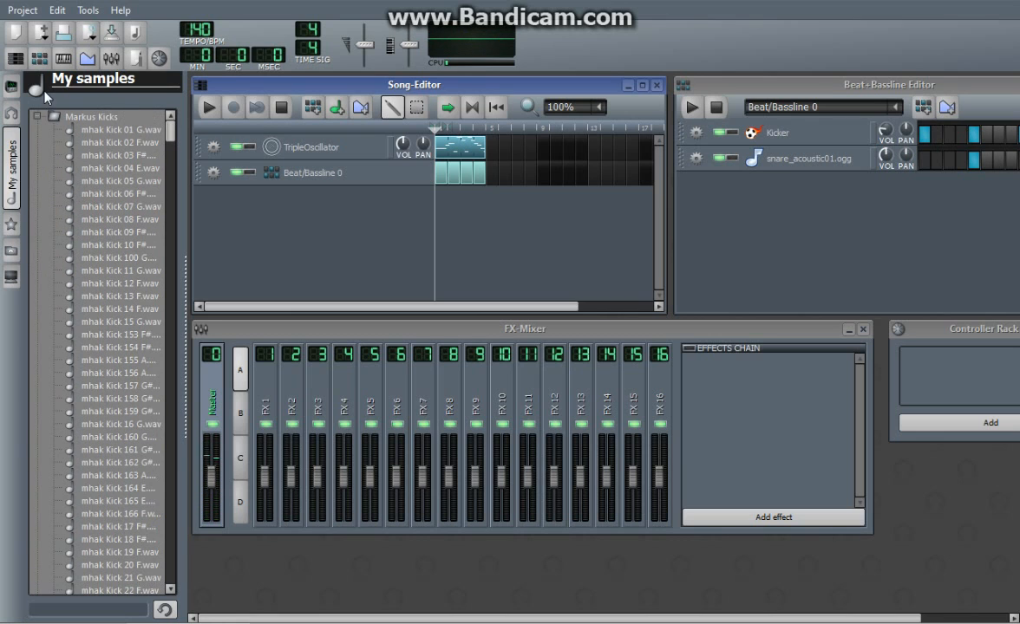
pyautogui.click(58, 117)
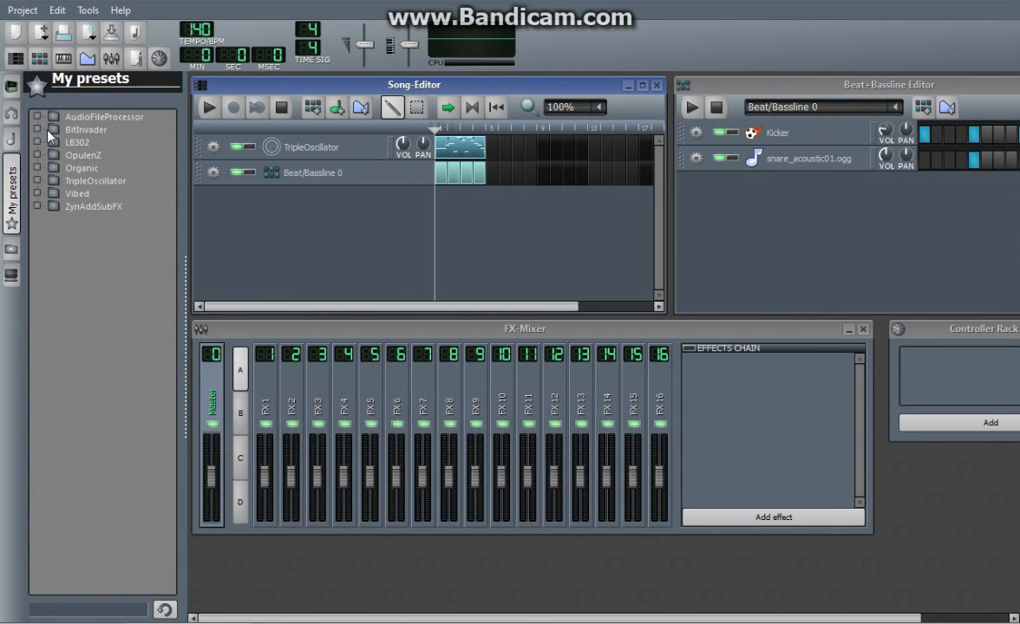
# - Peek into AudioFileProcessor presets, then preview BitInvader's pluck and drama presets
pyautogui.click(46, 117)
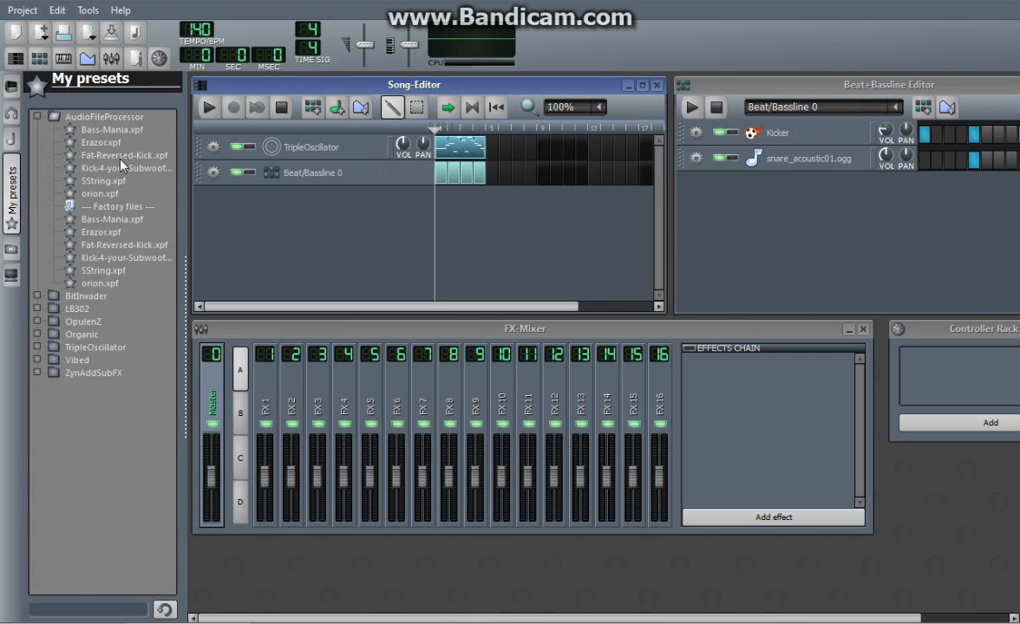
pyautogui.click(38, 117)
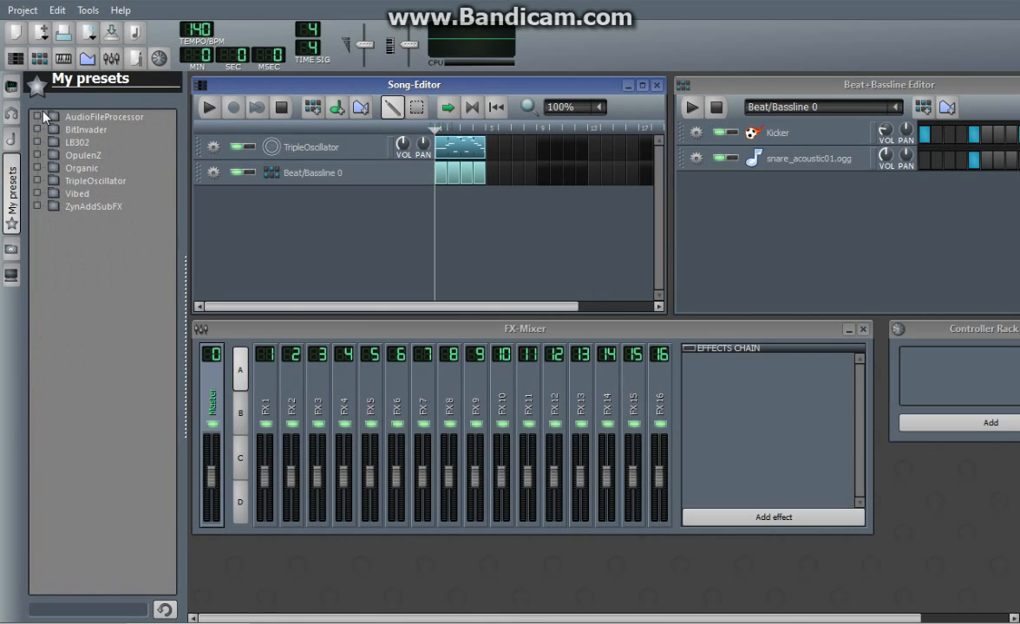
pyautogui.click(38, 117)
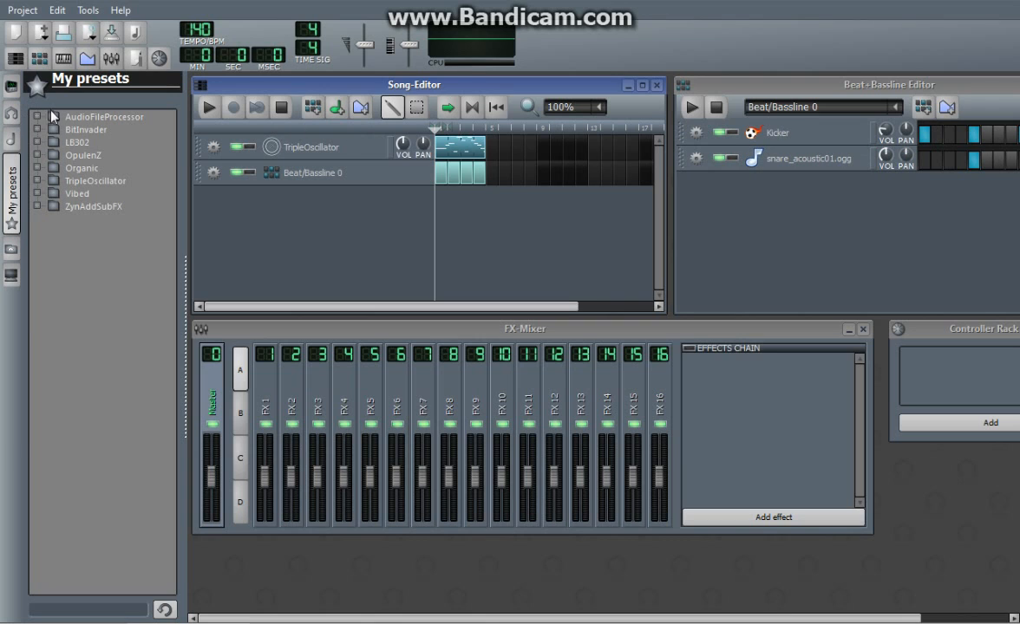
pyautogui.moveTo(130, 275)
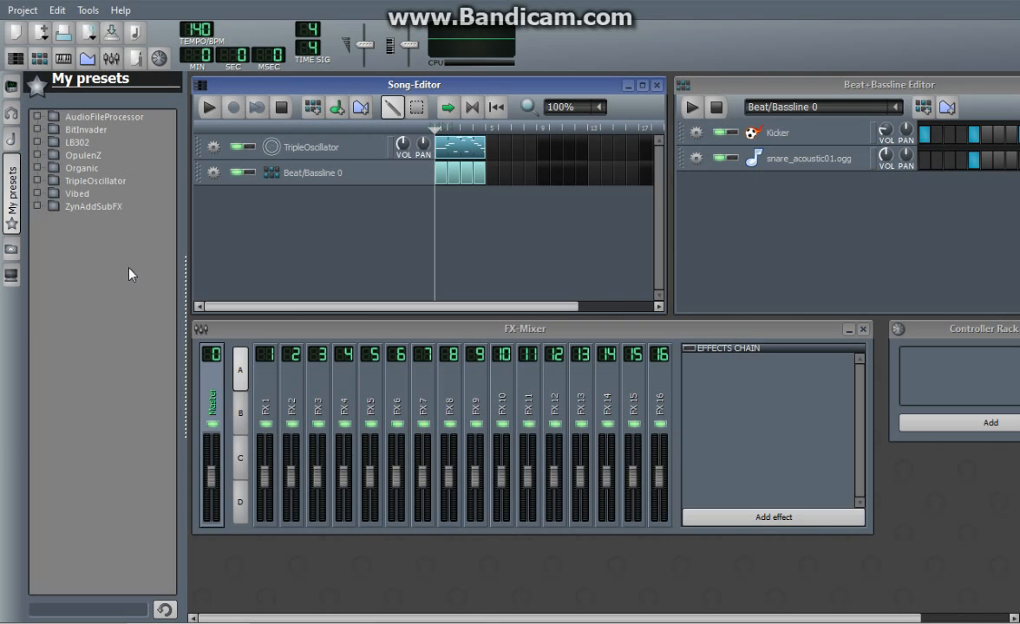
pyautogui.click(45, 129)
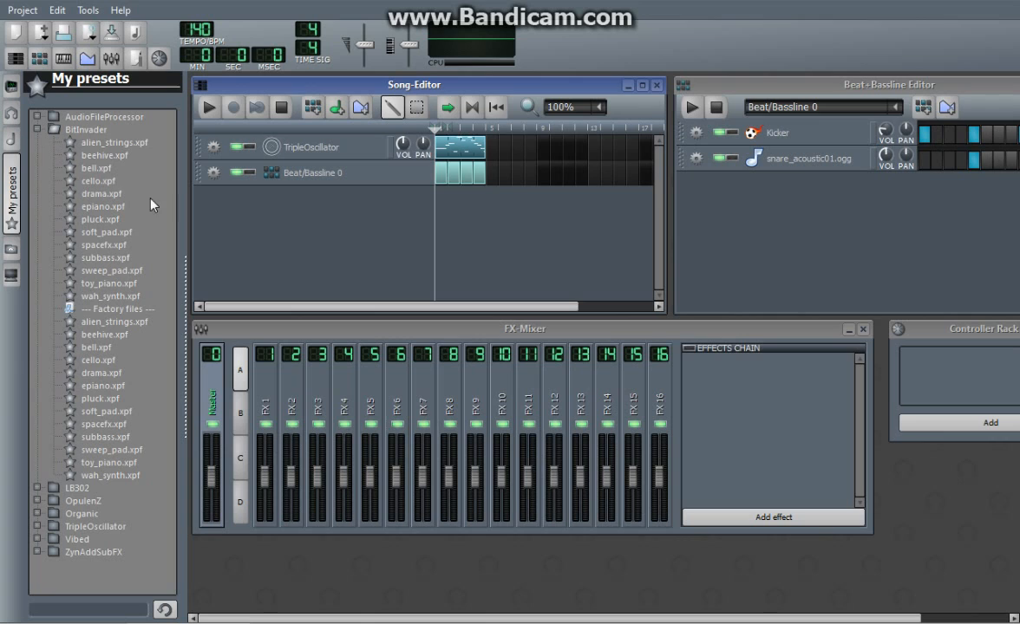
pyautogui.moveTo(26, 103)
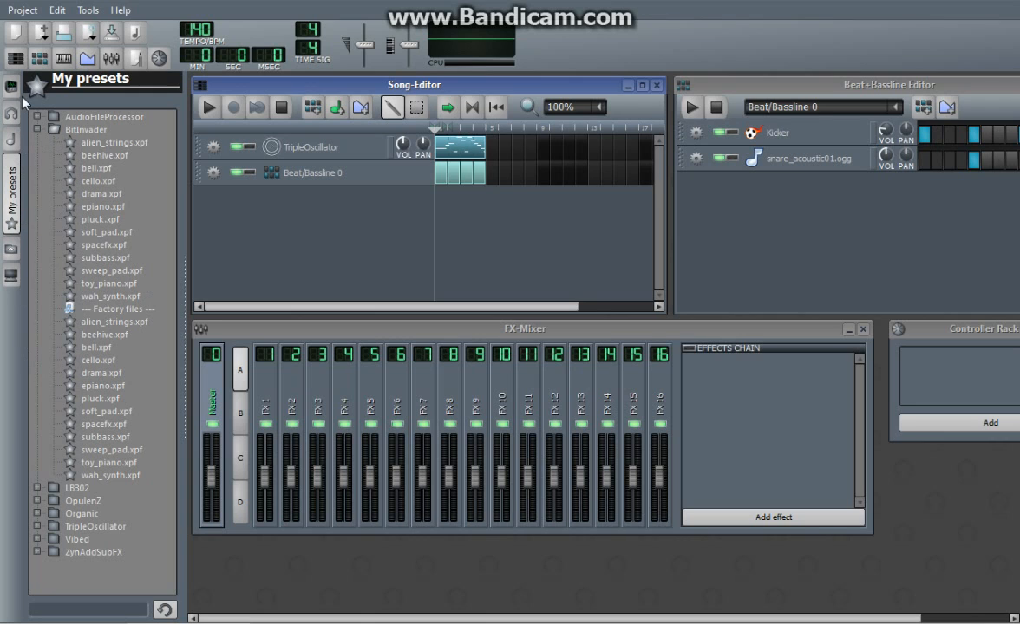
pyautogui.click(92, 220)
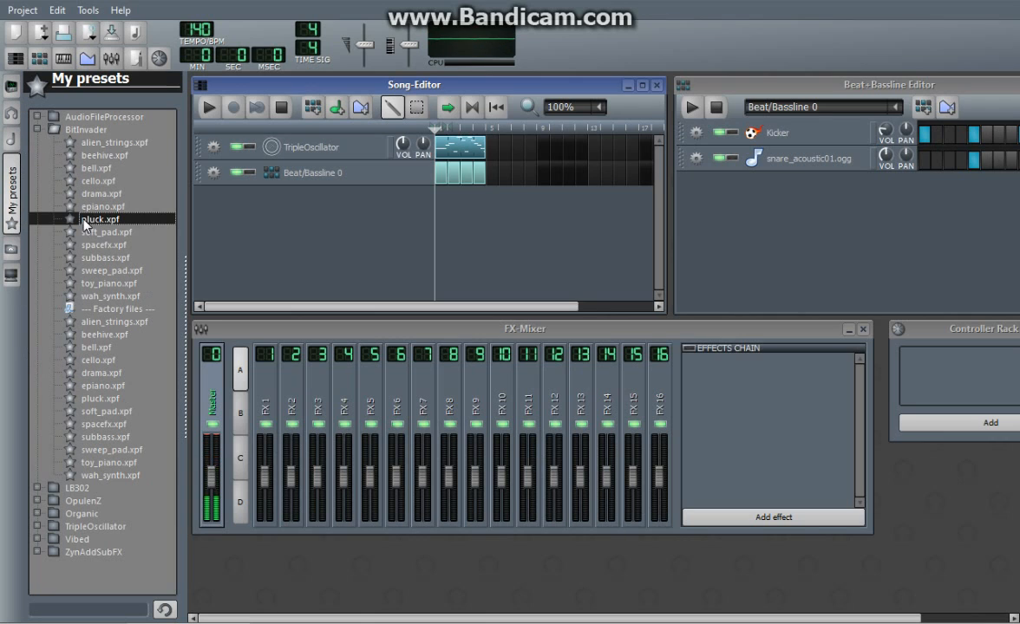
pyautogui.click(97, 192)
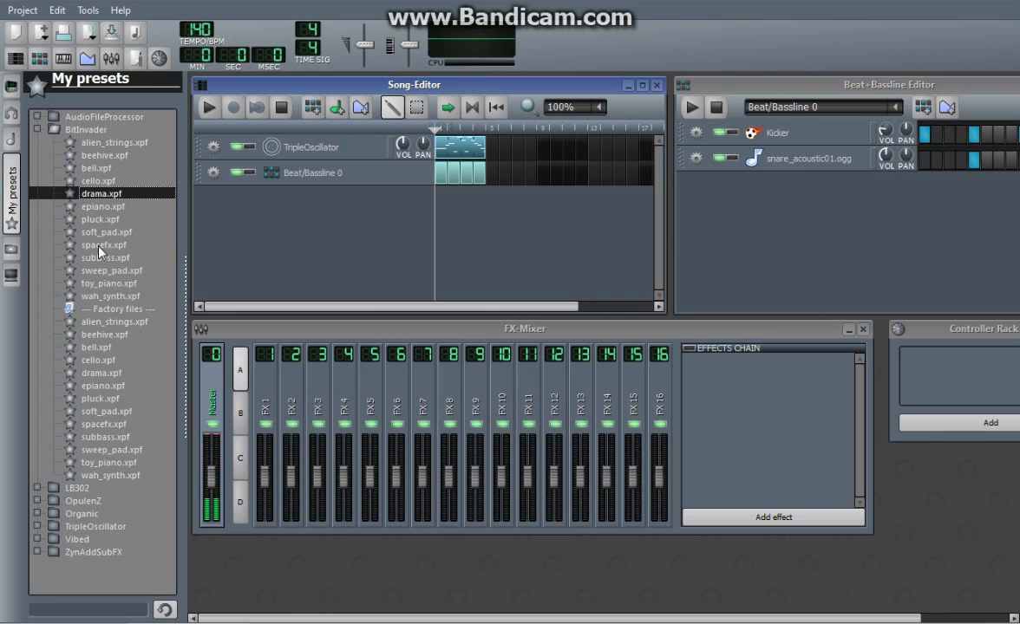
# - Preview the OpulenZ Bells and Brass presets and collapse the OpulenZ folder
pyautogui.click(103, 258)
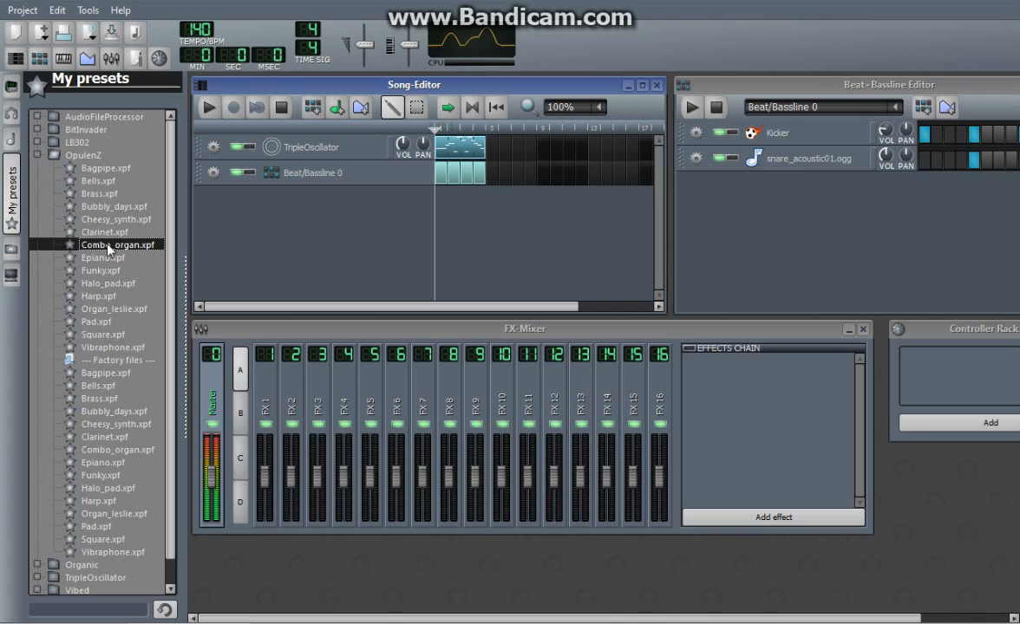
pyautogui.click(97, 180)
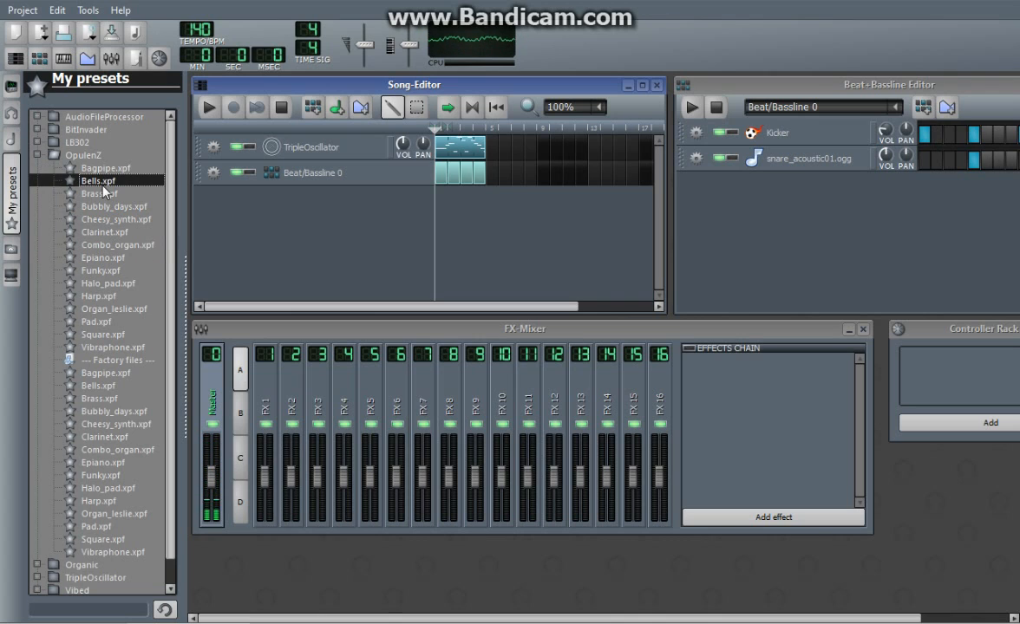
pyautogui.click(99, 193)
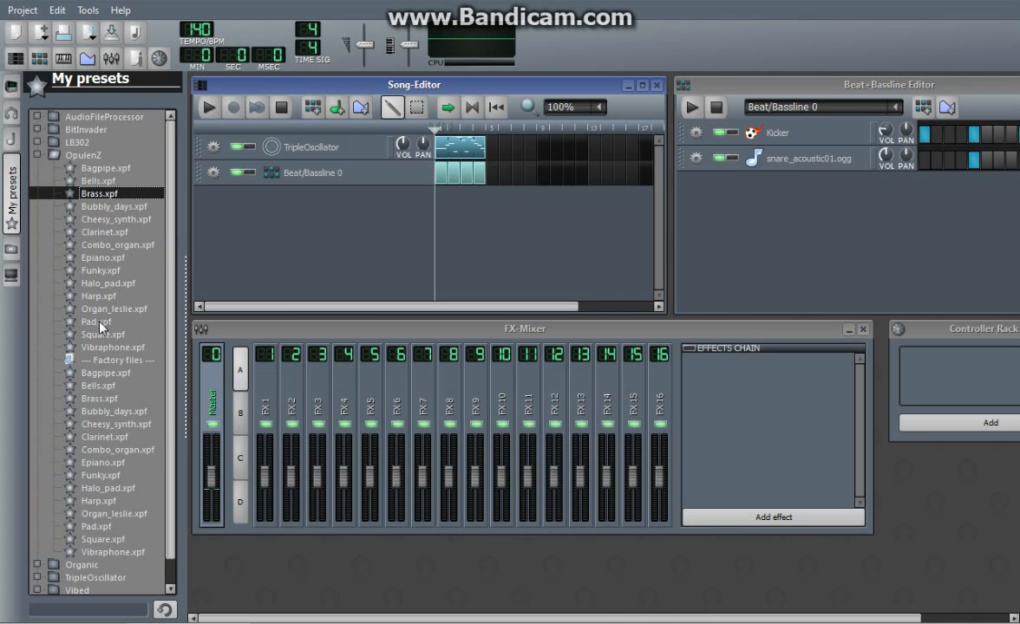
pyautogui.click(39, 155)
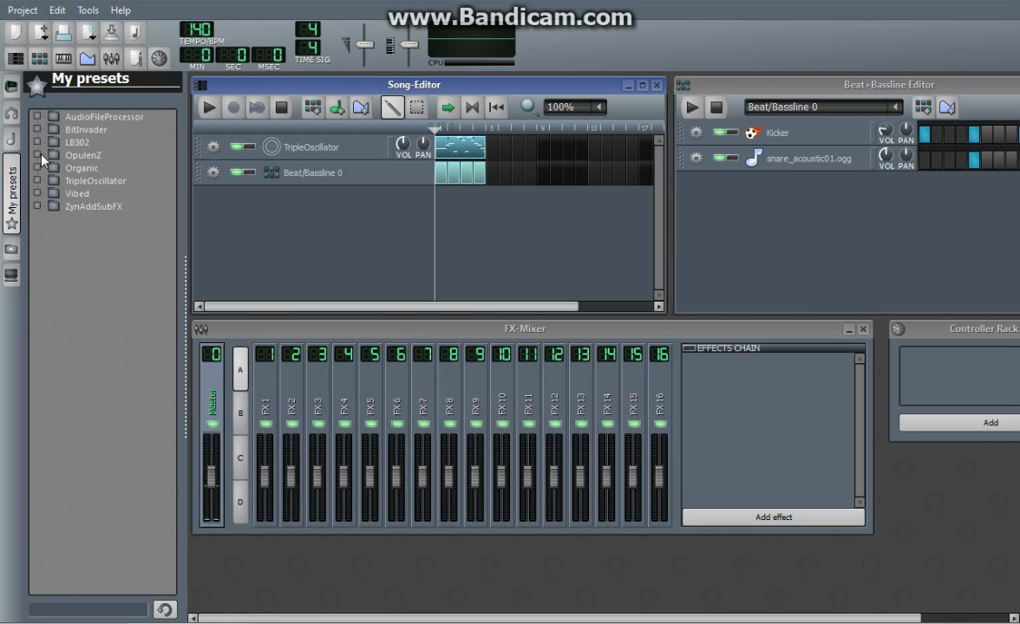
# - Preview TripleOscillator's Harp-of-a-Fairy preset, collapse that folder and expand ZynAddSubFX
pyautogui.click(53, 180)
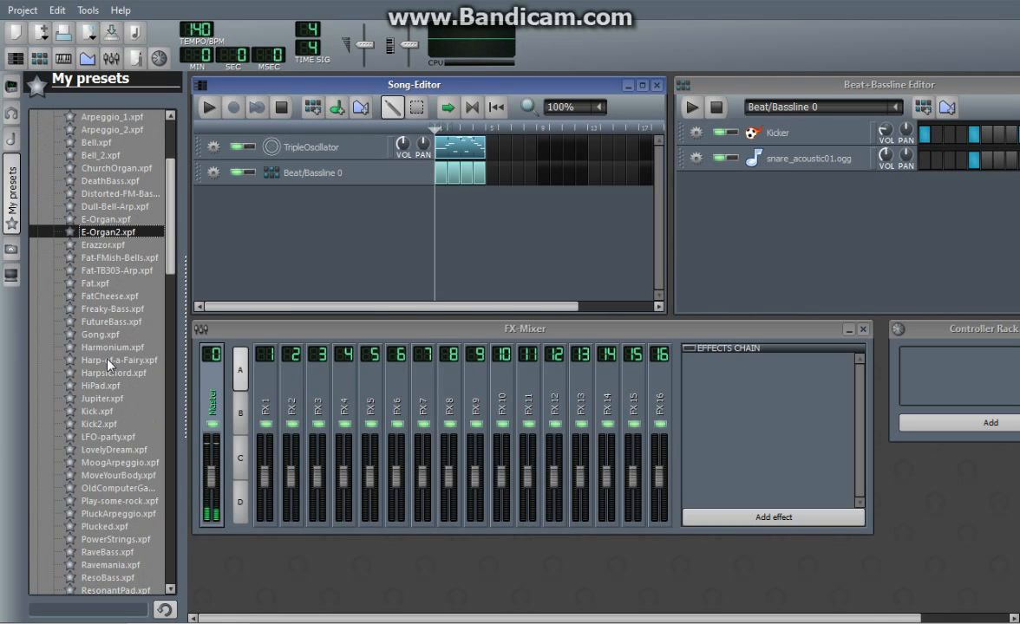
pyautogui.click(119, 360)
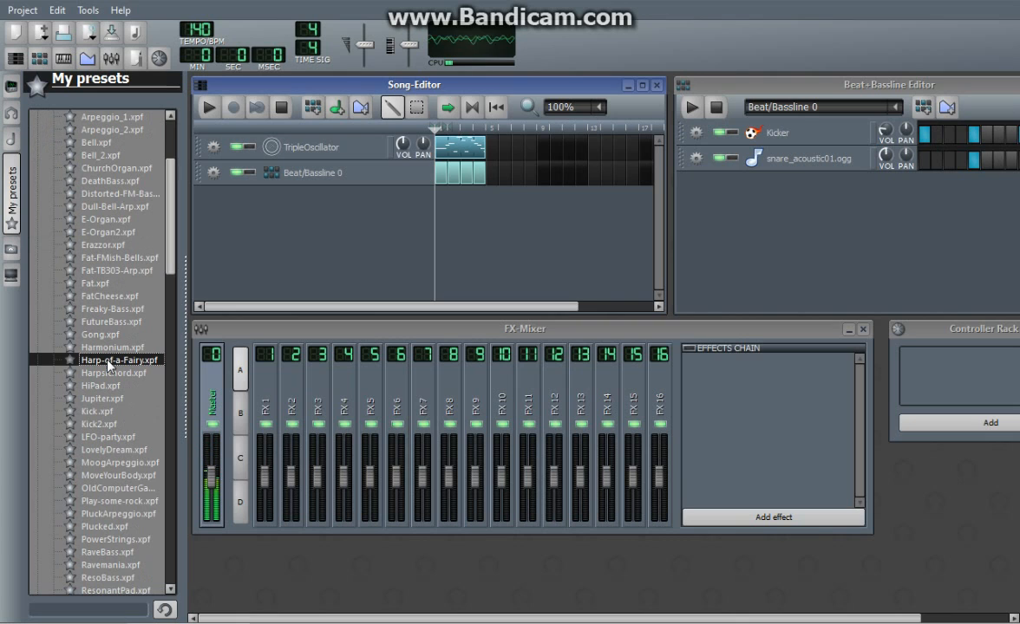
pyautogui.click(100, 333)
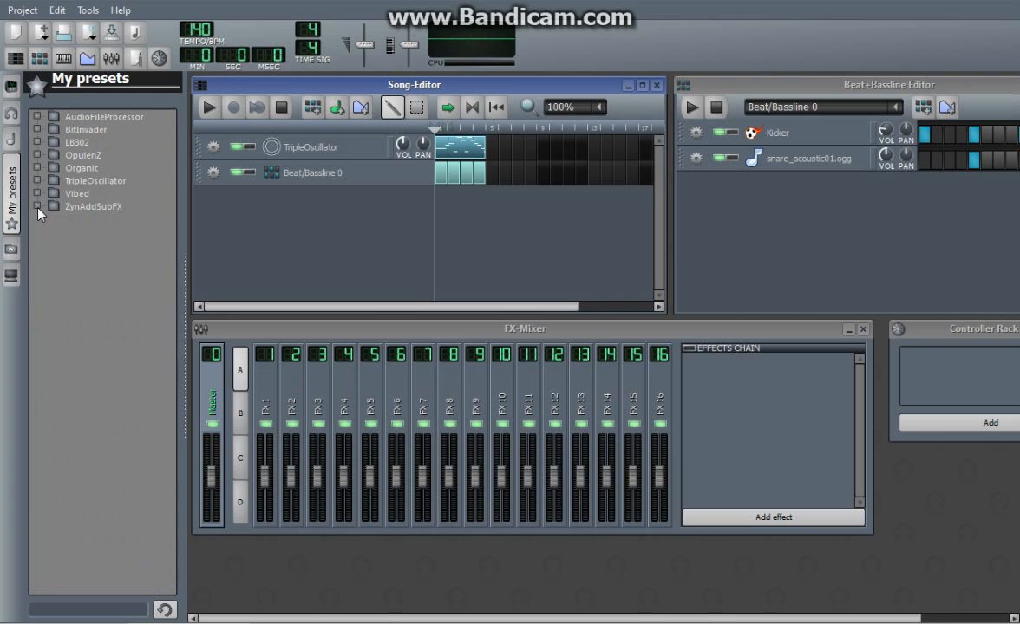
pyautogui.click(50, 207)
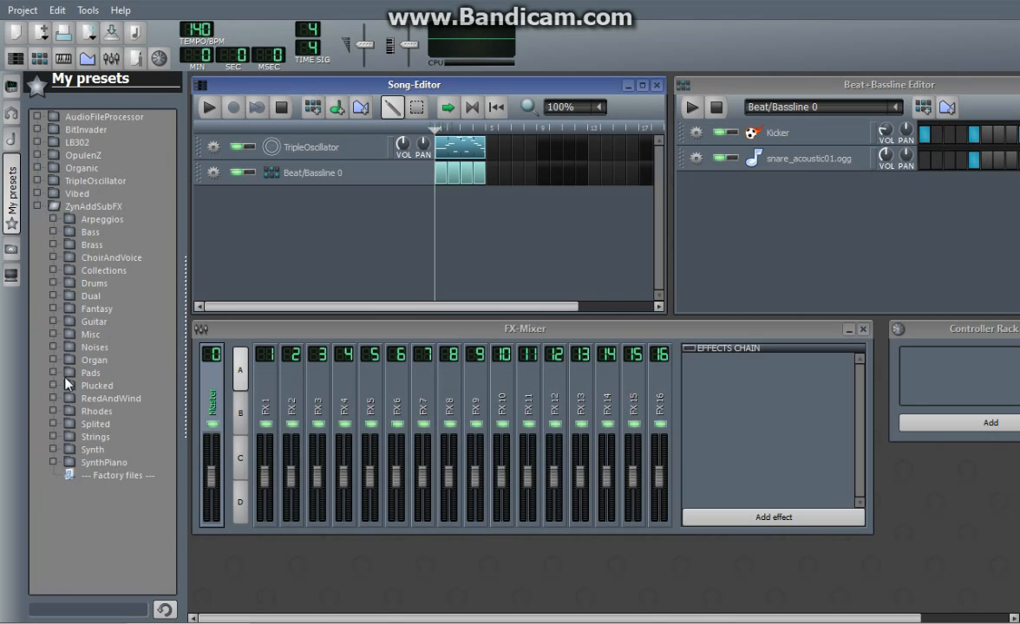
pyautogui.moveTo(57, 381)
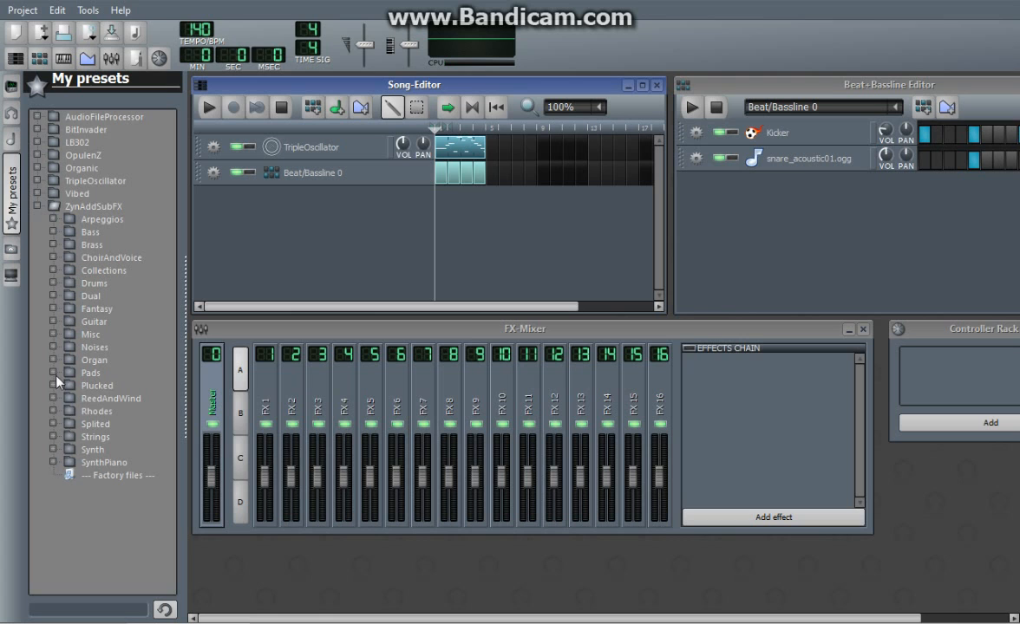
# - Open a ZynAddSubFX category, try one numbered preset, and collapse the category
pyautogui.click(71, 269)
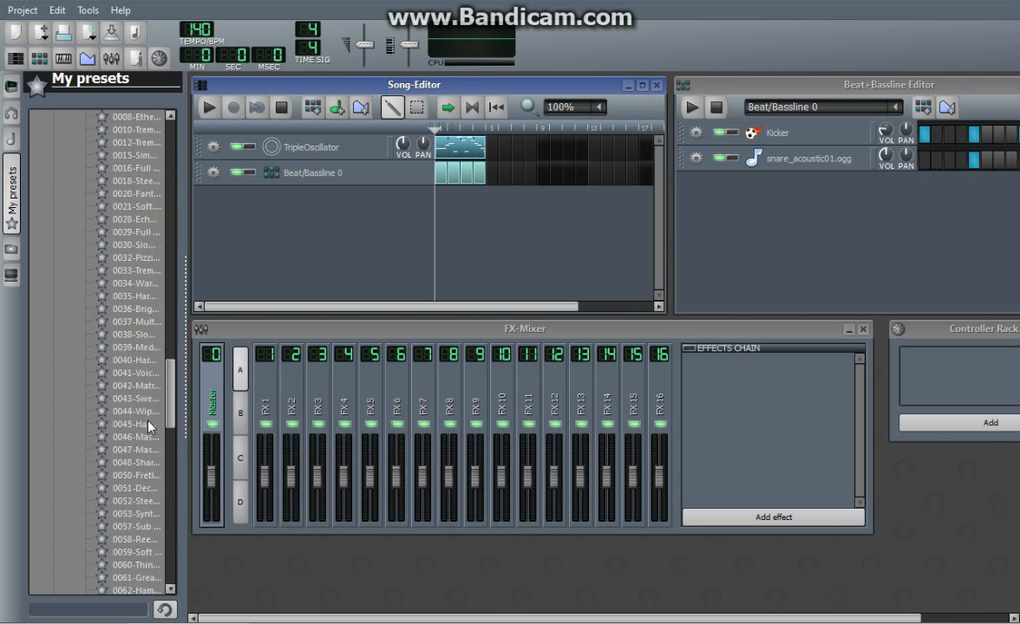
pyautogui.scroll(-3)
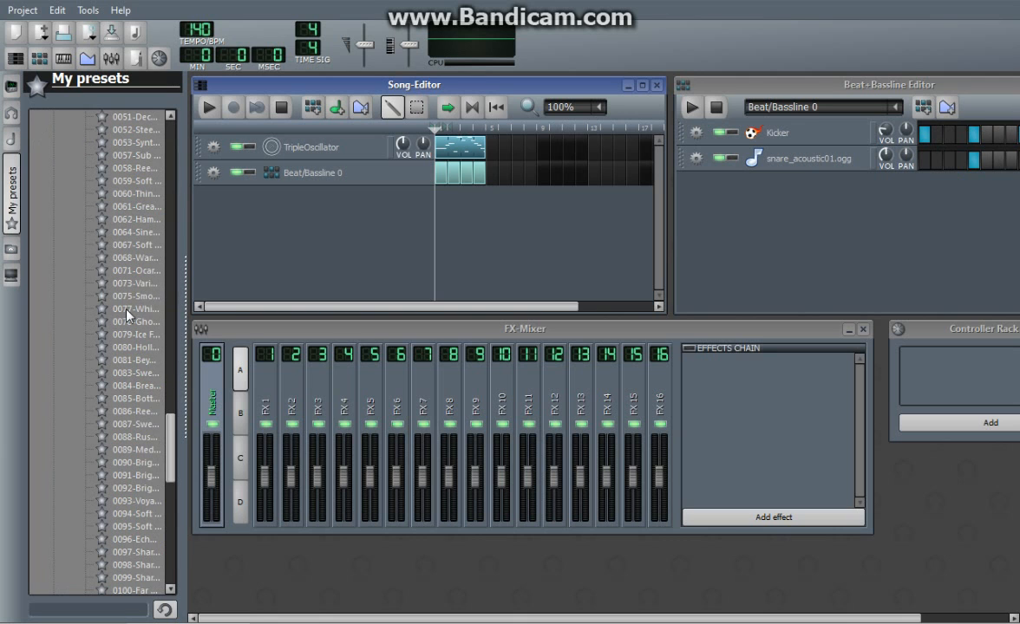
pyautogui.click(136, 308)
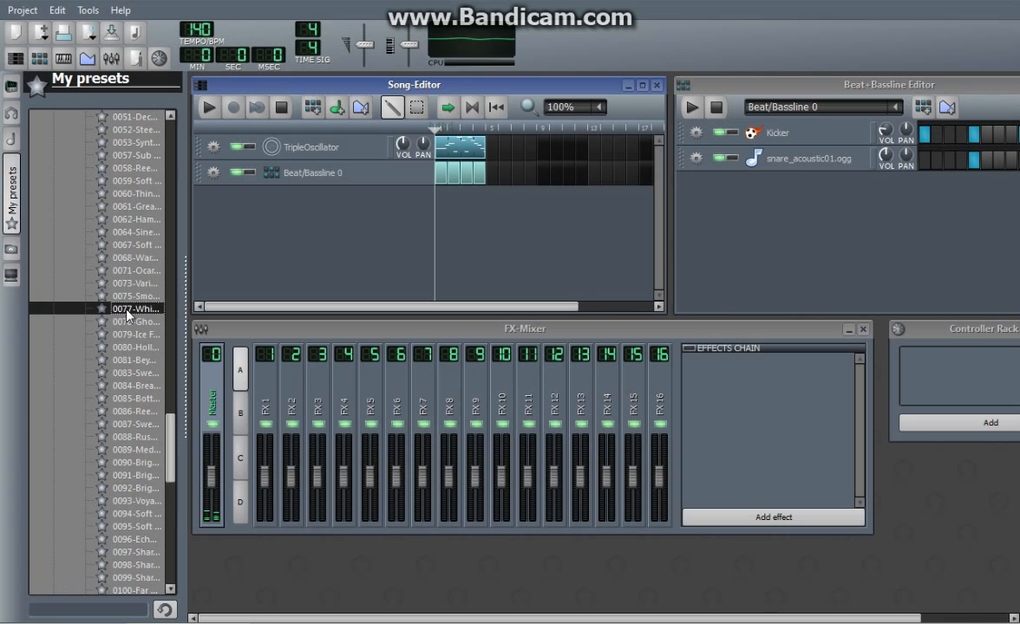
pyautogui.click(136, 193)
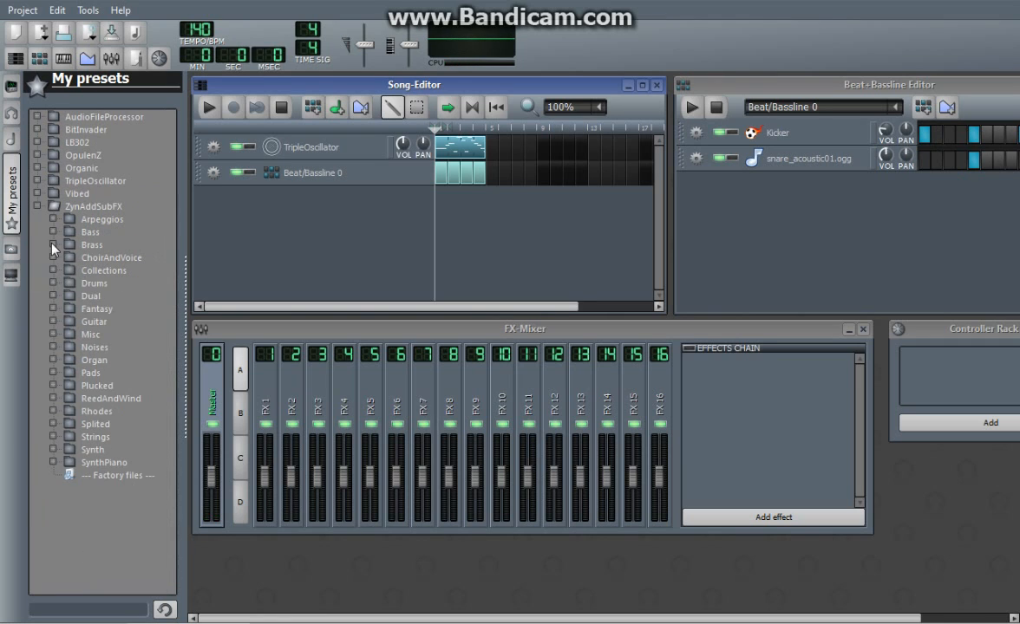
# - Save the TripleOscillator sound as 'Default Preset' and try it from the TripleOscillator presets
pyautogui.click(54, 207)
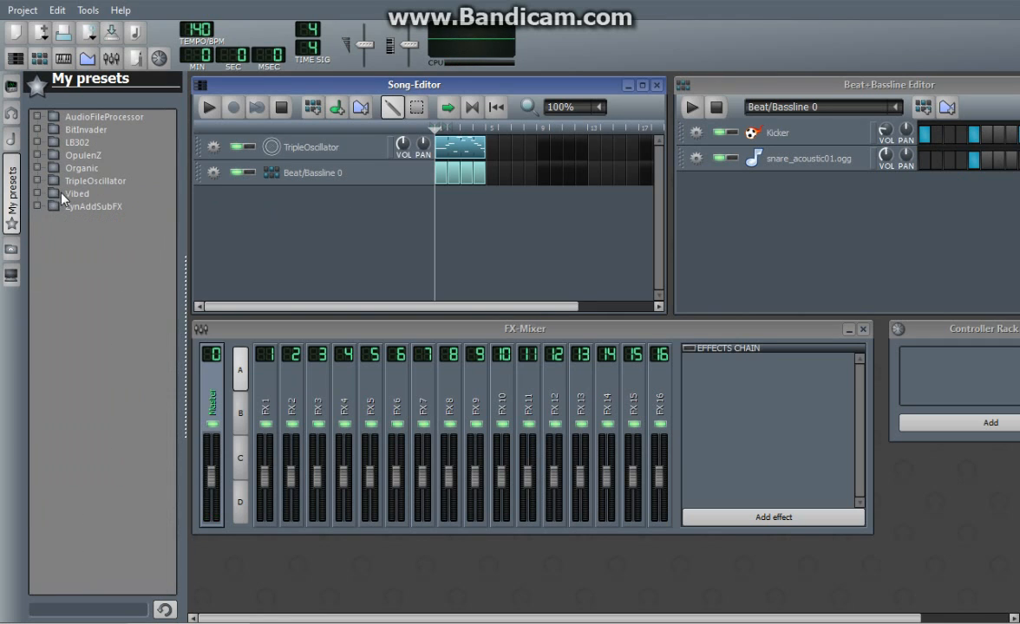
pyautogui.moveTo(147, 161)
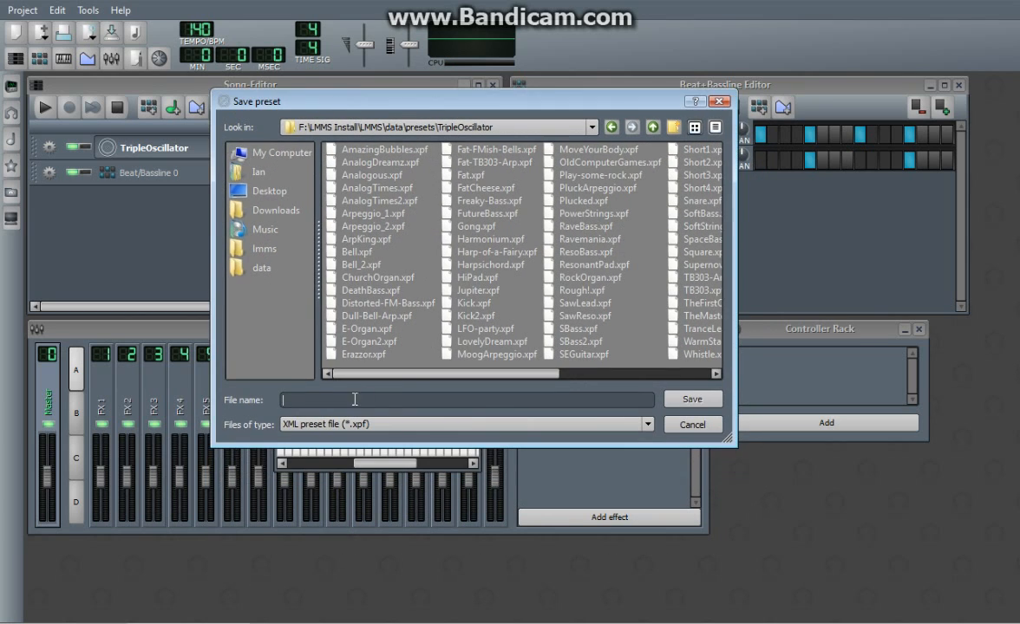
pyautogui.write('Defa')
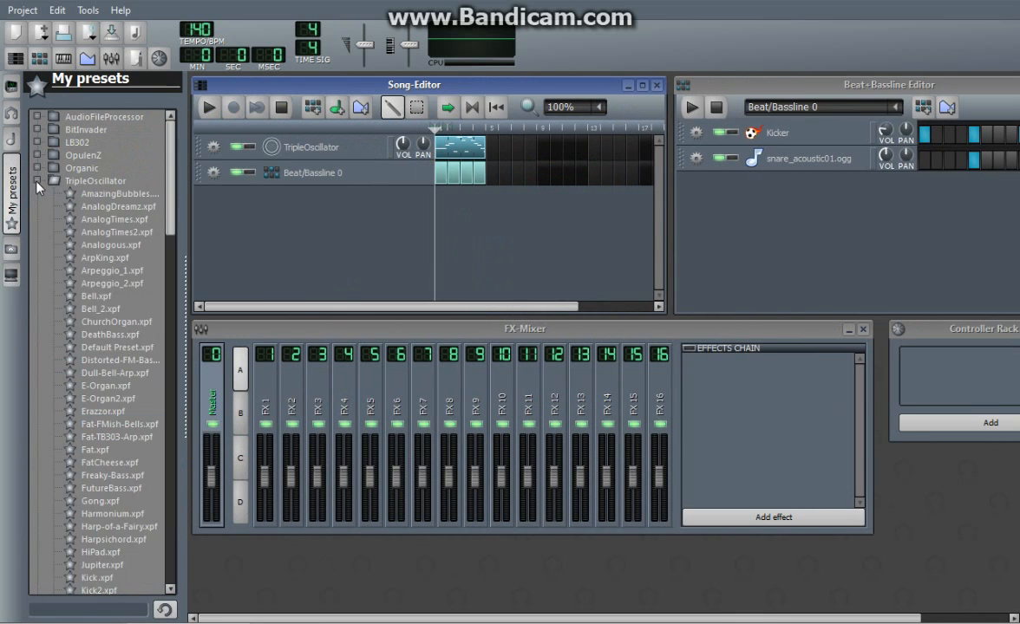
pyautogui.scroll(-3)
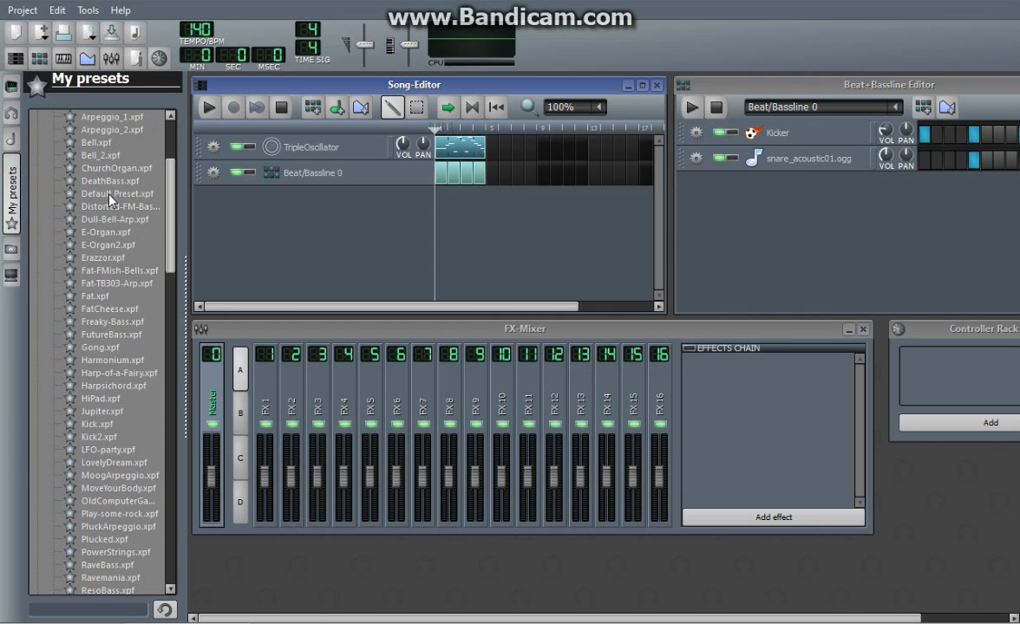
pyautogui.click(116, 193)
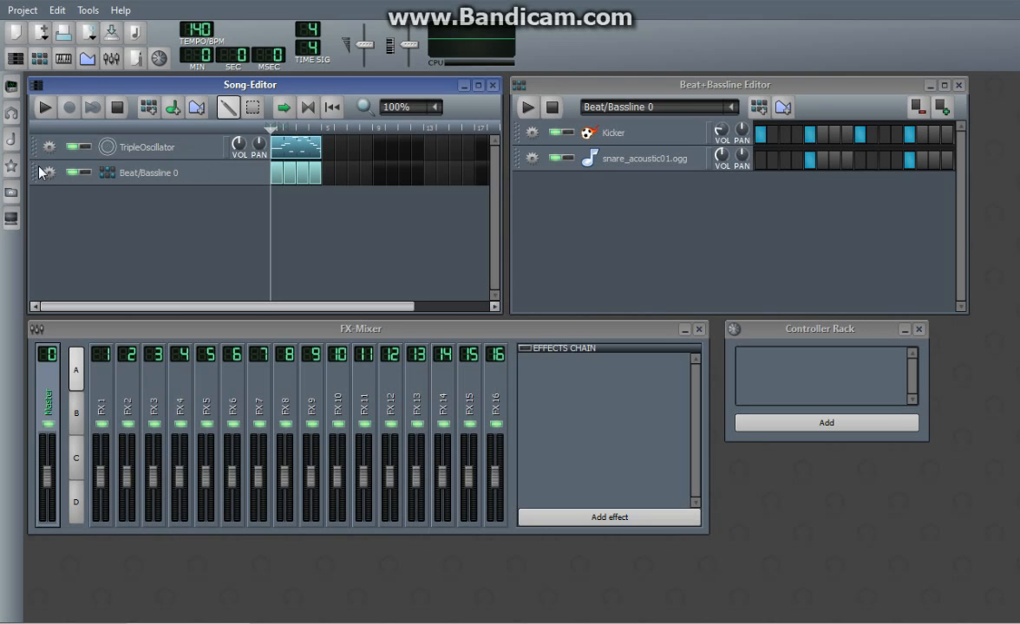
pyautogui.moveTo(12, 191)
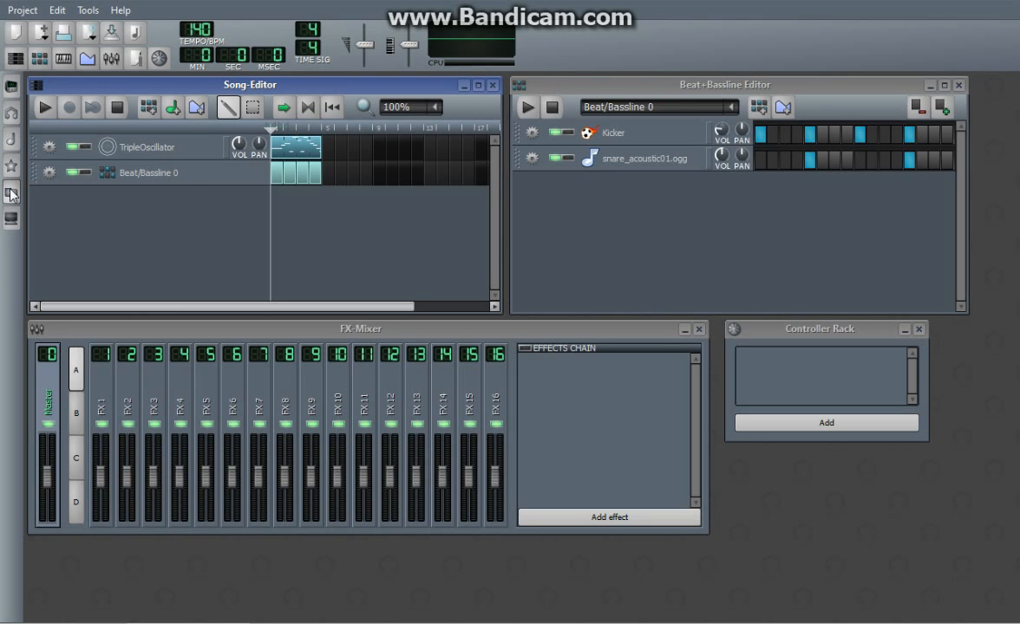
pyautogui.moveTo(13, 221)
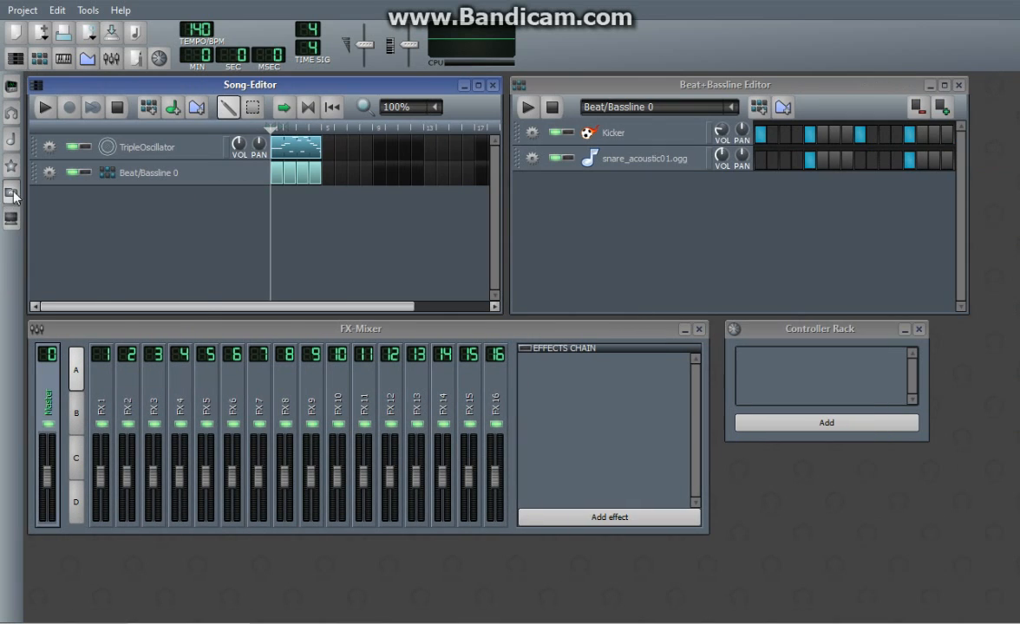
pyautogui.moveTo(26, 217)
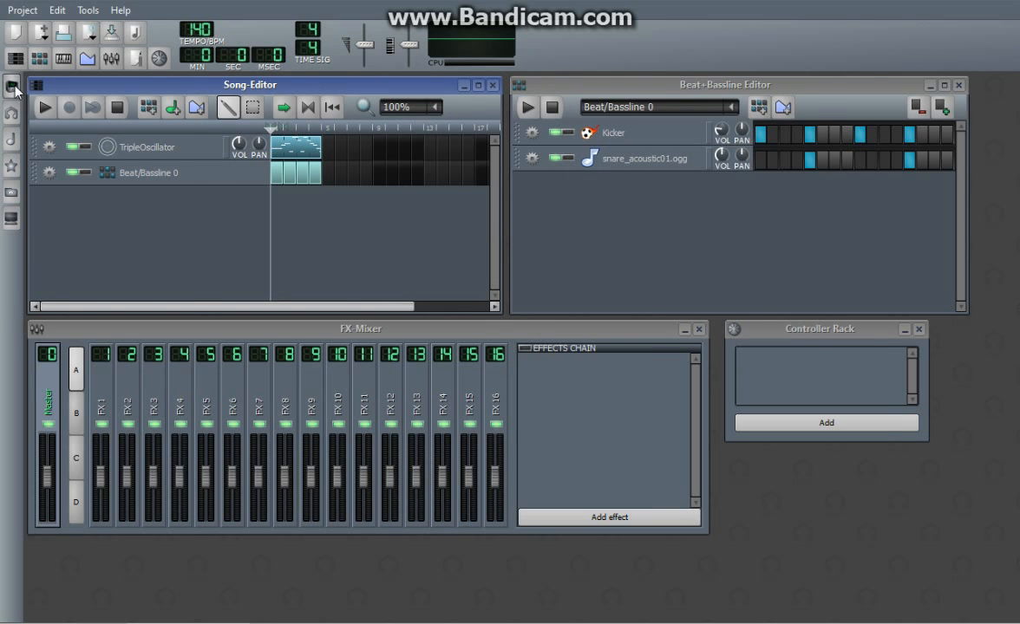
# - Add an Sf2 Player track and view its SoundFont file chooser, cancelling without loading
pyautogui.click(12, 87)
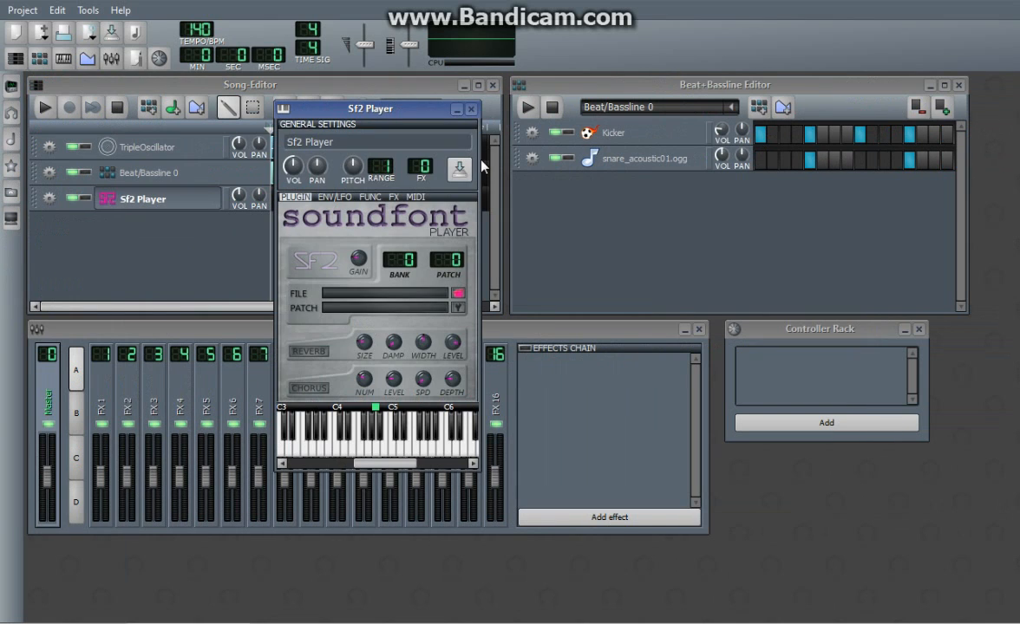
pyautogui.moveTo(385, 129)
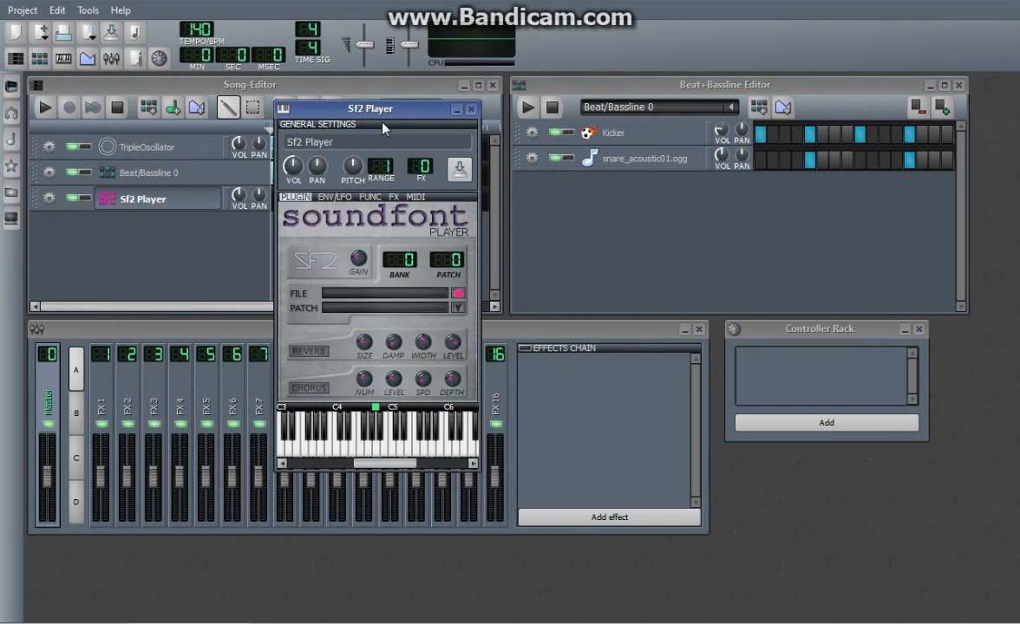
pyautogui.moveTo(371, 108); pyautogui.dragTo(130, 86)
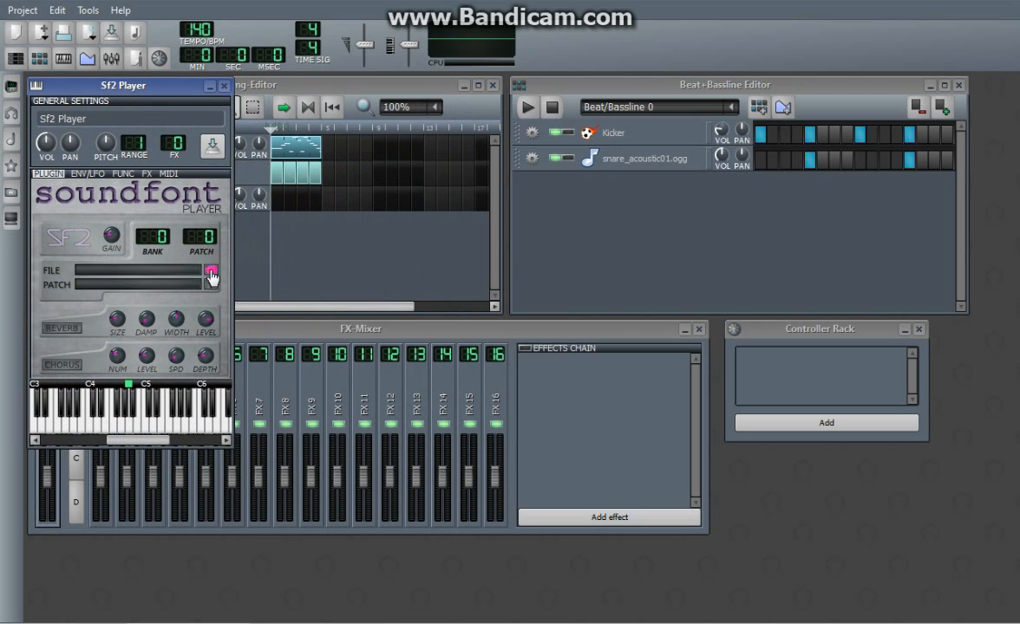
pyautogui.click(212, 271)
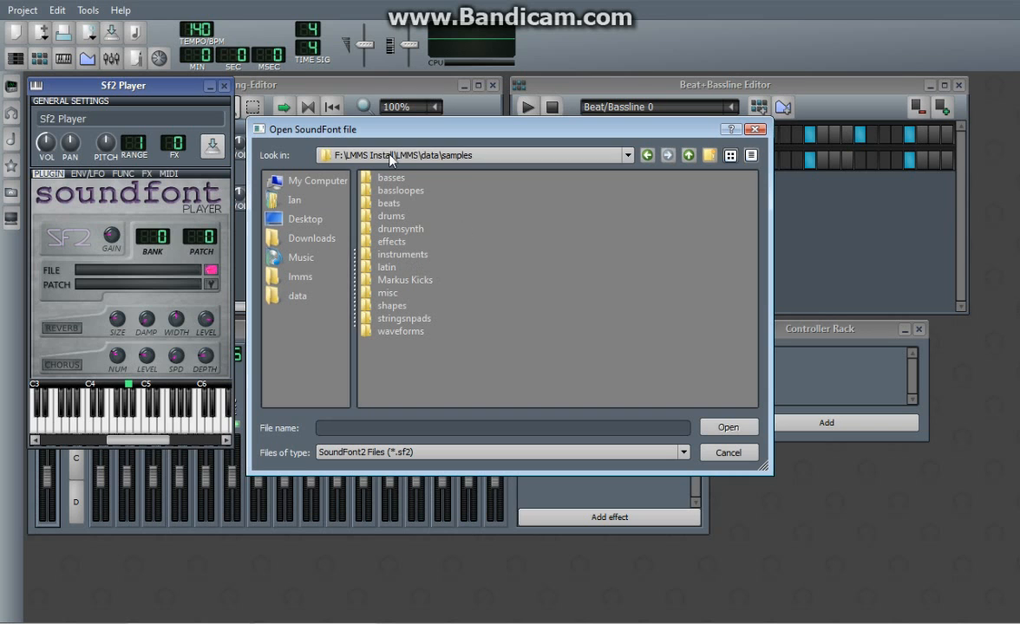
pyautogui.click(729, 452)
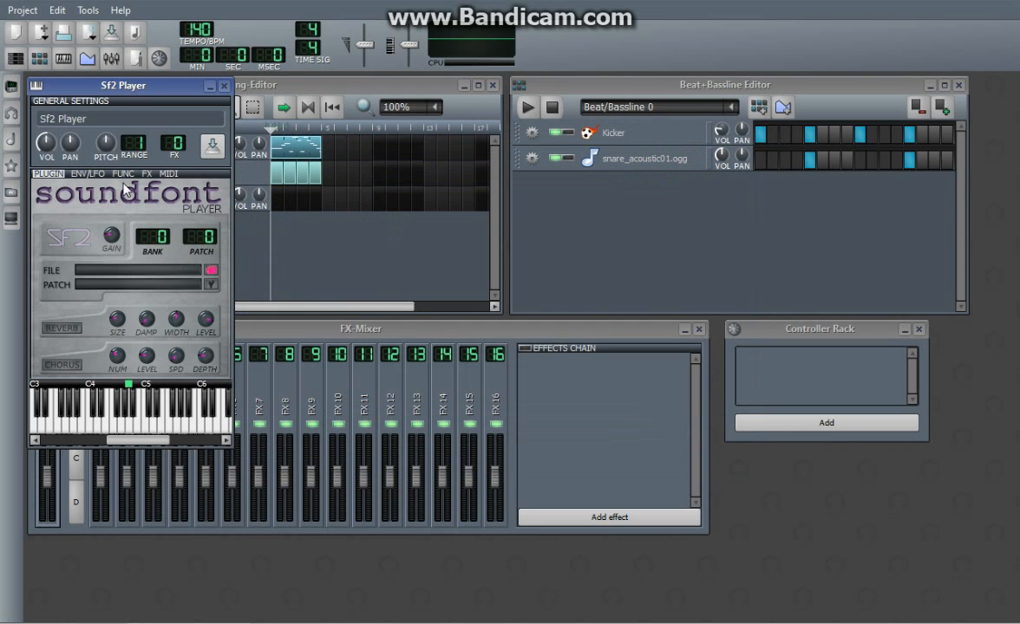
pyautogui.moveTo(128, 85); pyautogui.dragTo(372, 113)
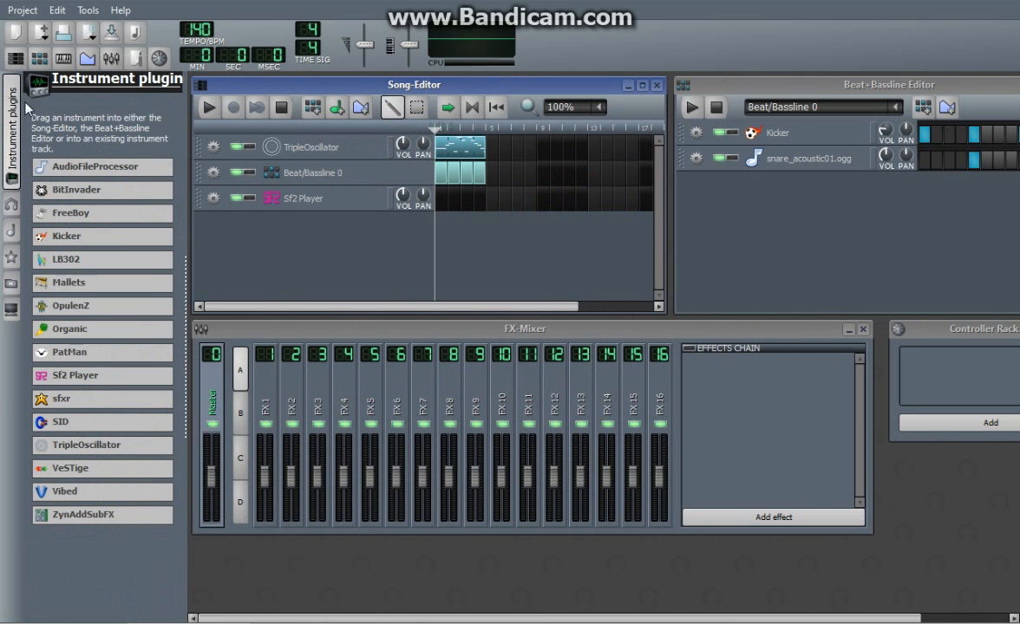
# - Add an sfxr track, then remove the extra tracks leaving TripleOscillator and Beat/Bassline 0
pyautogui.moveTo(69, 329); pyautogui.dragTo(279, 293)
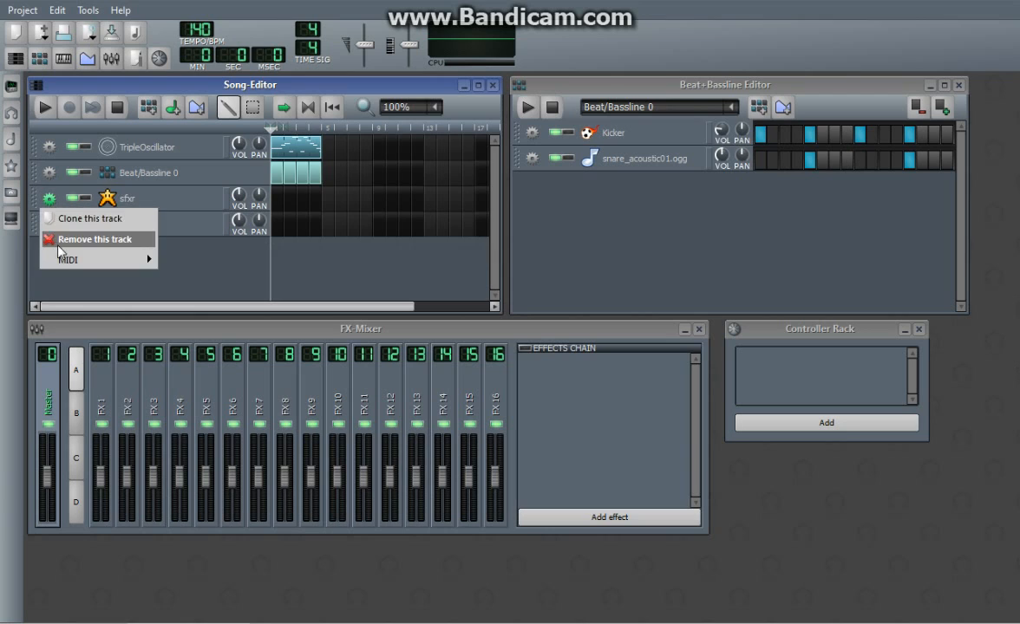
pyautogui.click(91, 239)
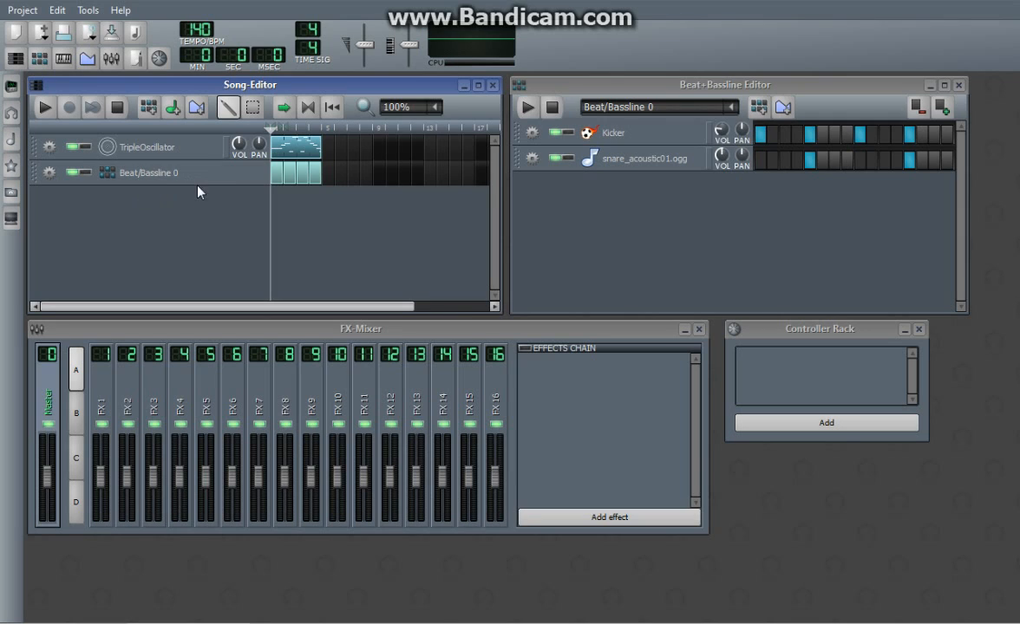
pyautogui.moveTo(224, 229)
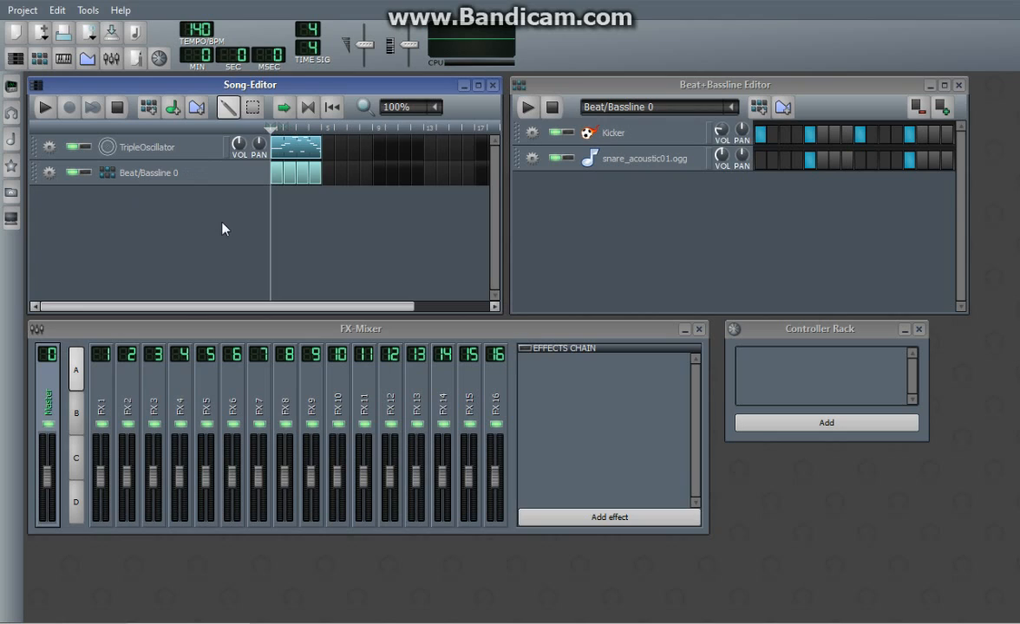
pyautogui.moveTo(139, 302)
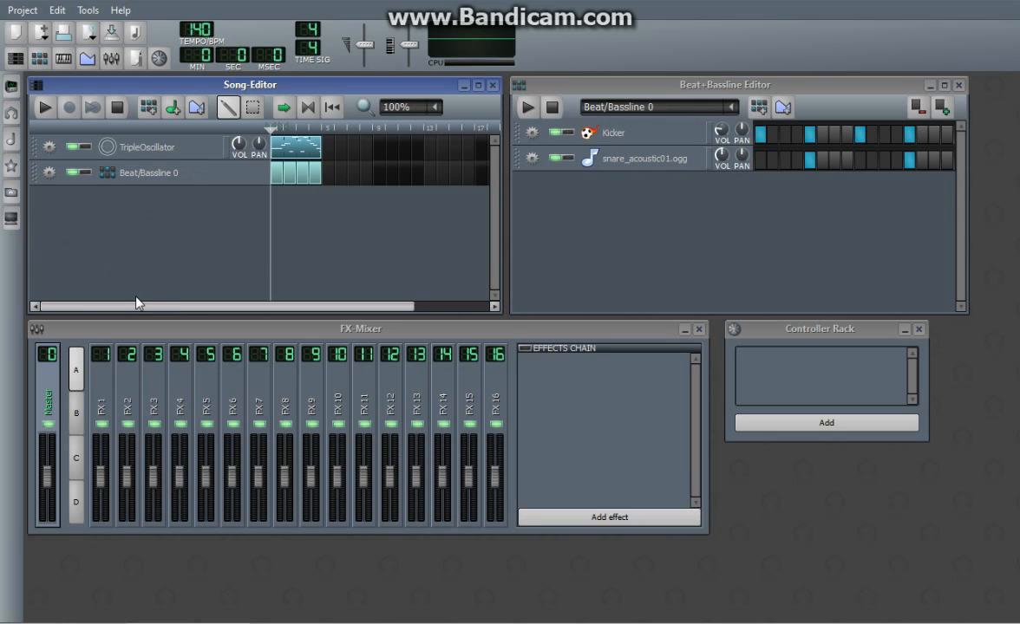